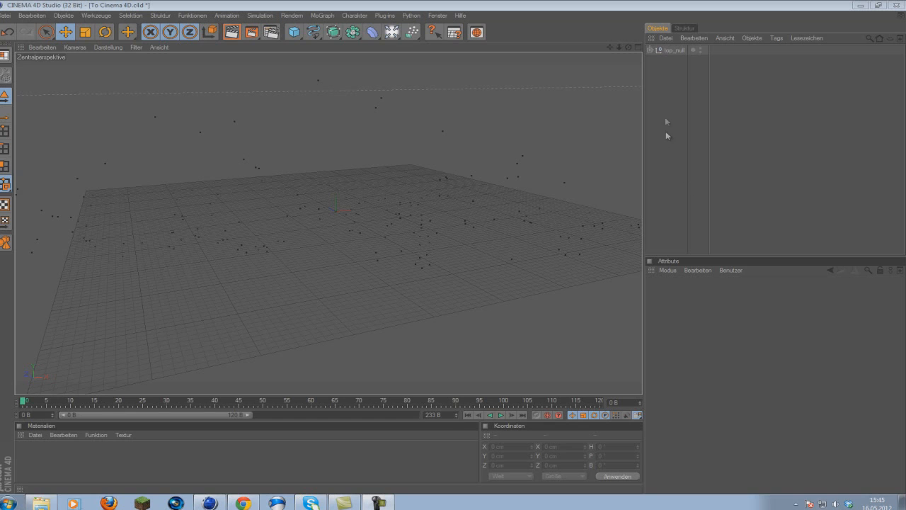
# Step: Create a new material with CINEMATIC_1_00000 loaded as its colour texture
pyautogui.click(669, 51)
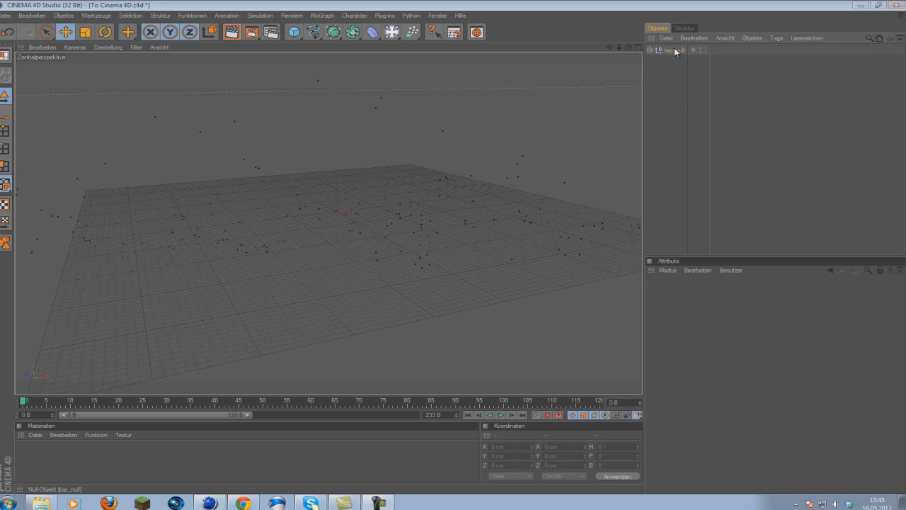
pyautogui.click(669, 50)
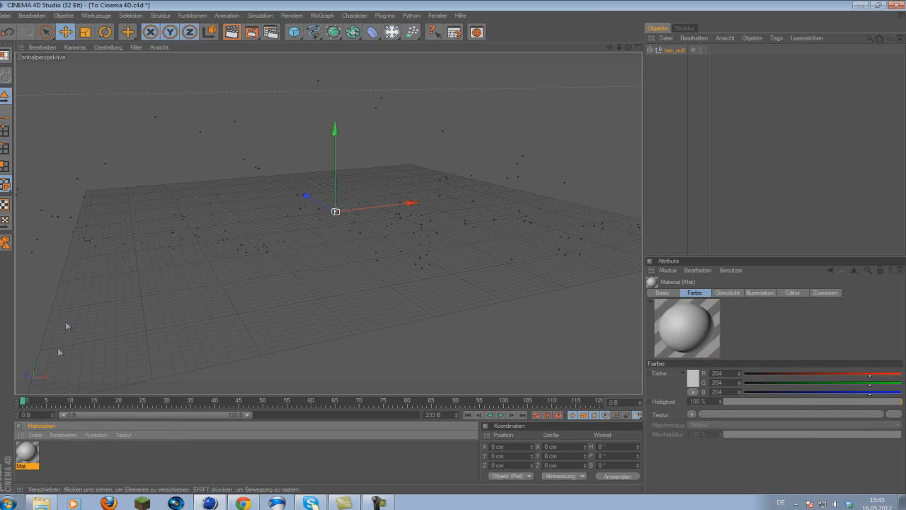
pyautogui.doubleClick(25, 456)
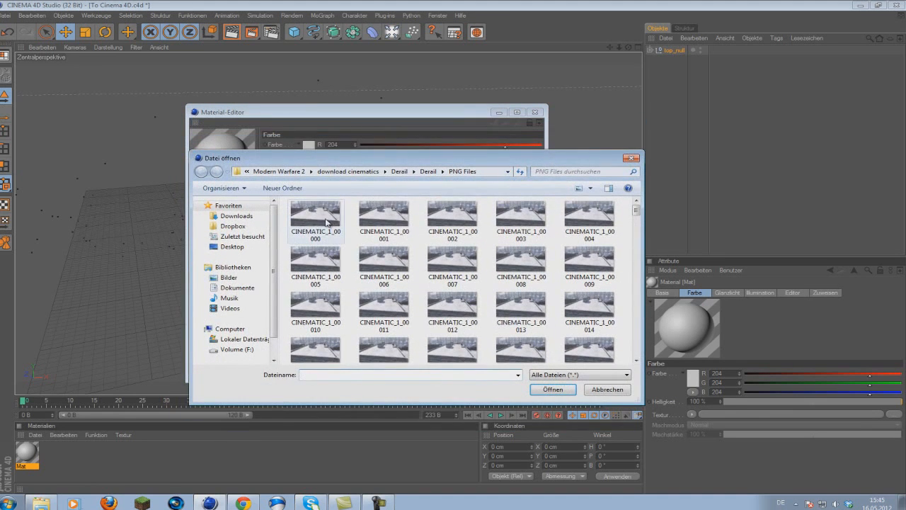
pyautogui.click(316, 216)
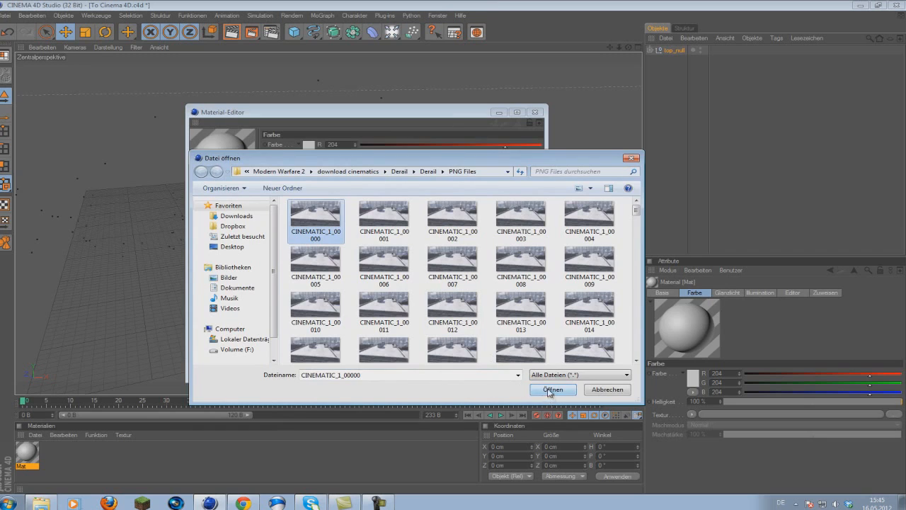
pyautogui.click(552, 389)
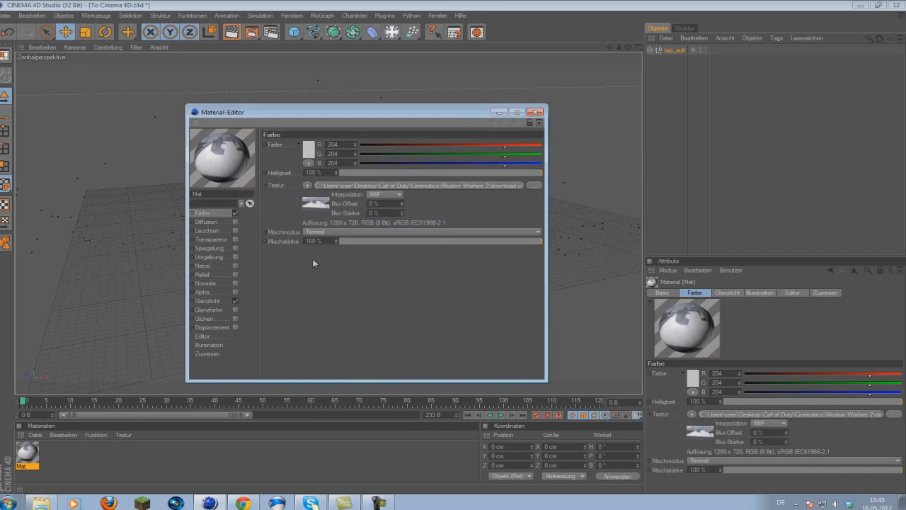
# Step: Review the texture's Animation settings and close the Material Editor
pyautogui.click(314, 204)
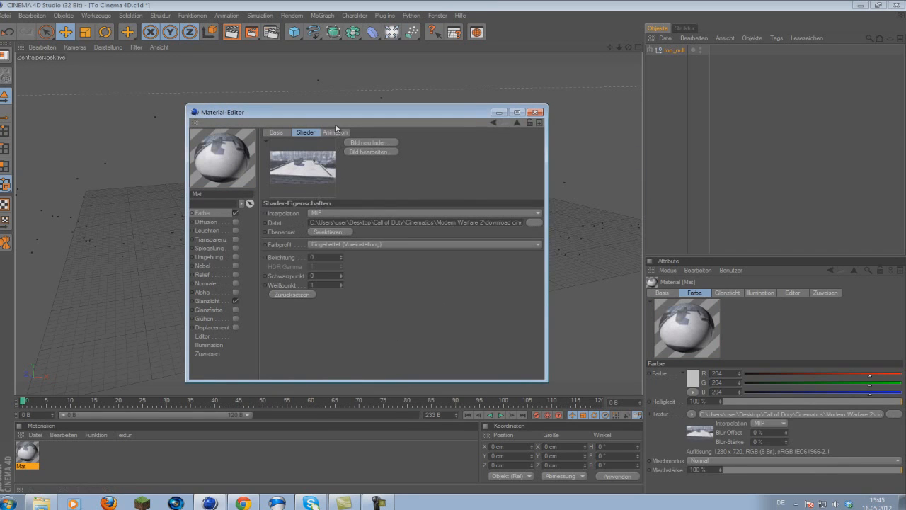
pyautogui.click(335, 133)
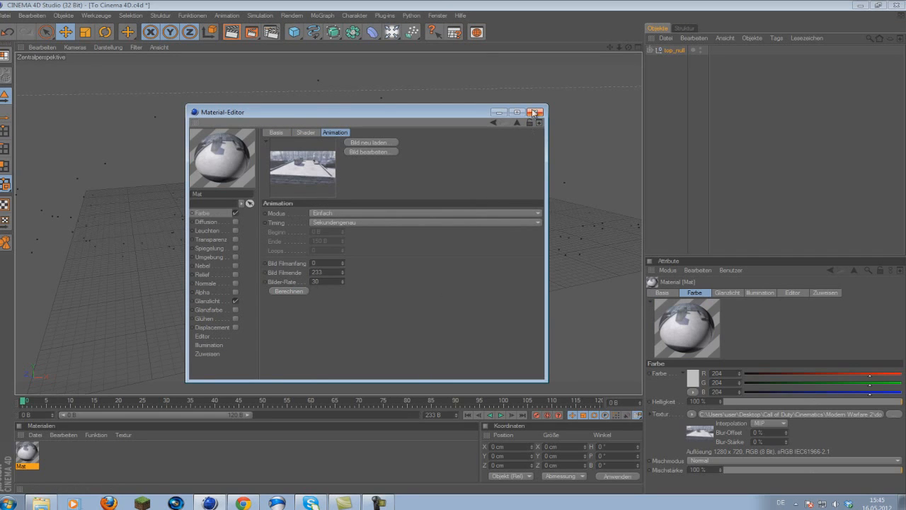
pyautogui.click(536, 112)
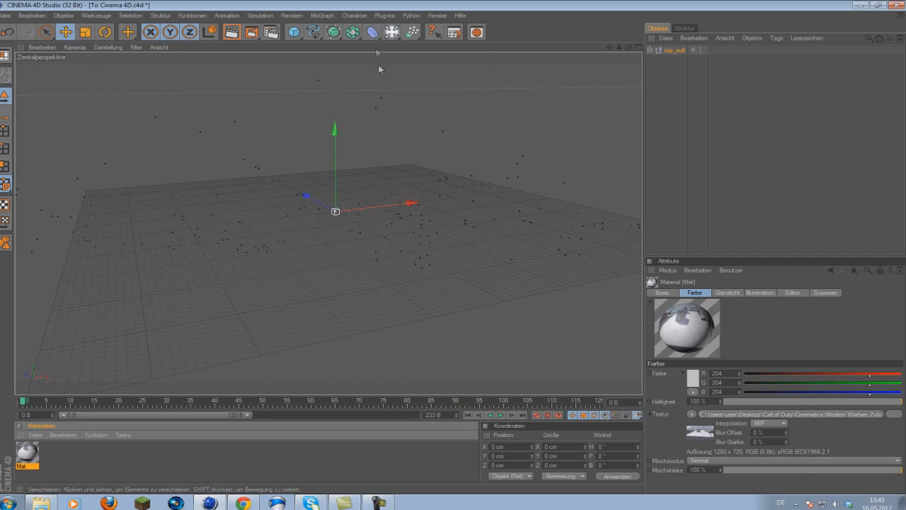
# Step: Add a Background object and assign the rooftop image-sequence material to it
pyautogui.click(391, 32)
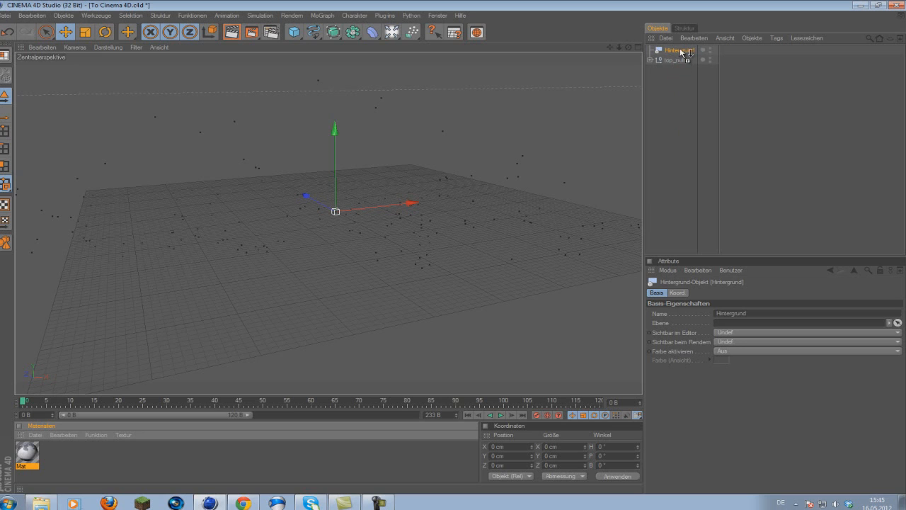
pyautogui.click(725, 50)
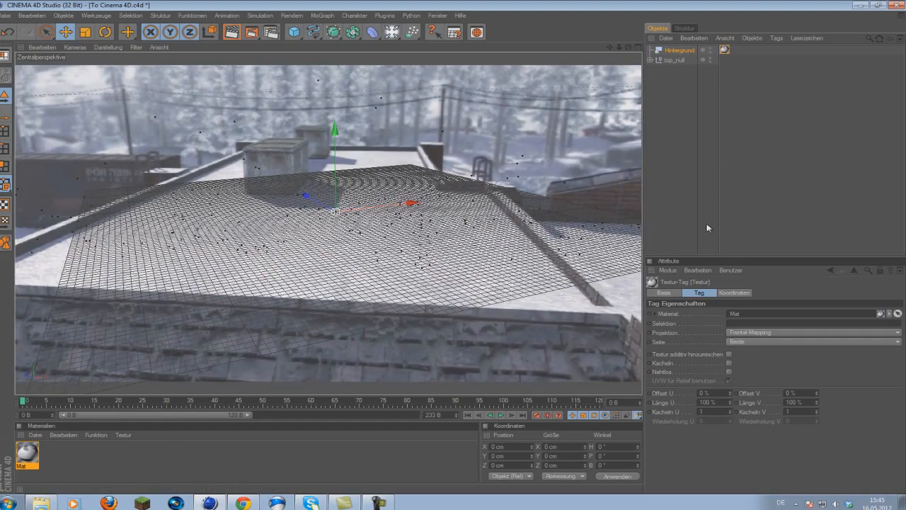
pyautogui.moveTo(681, 81)
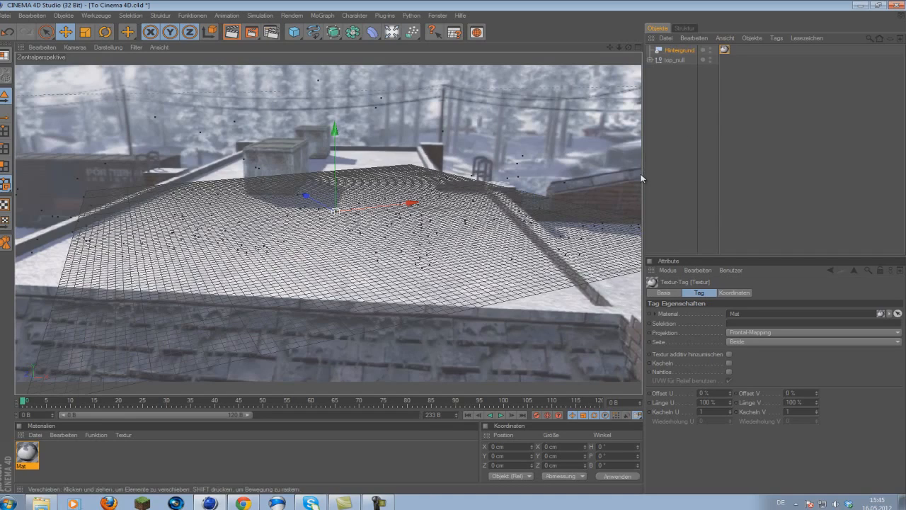
pyautogui.moveTo(685, 86)
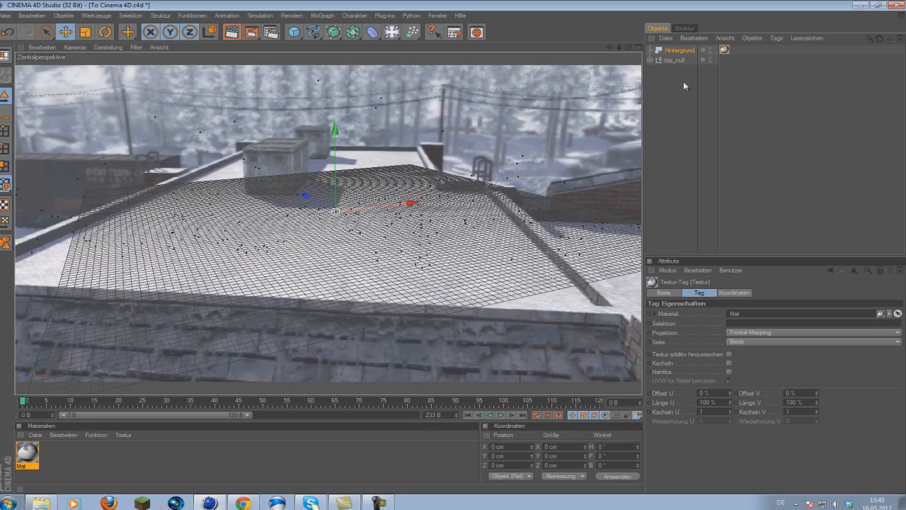
pyautogui.moveTo(683, 140)
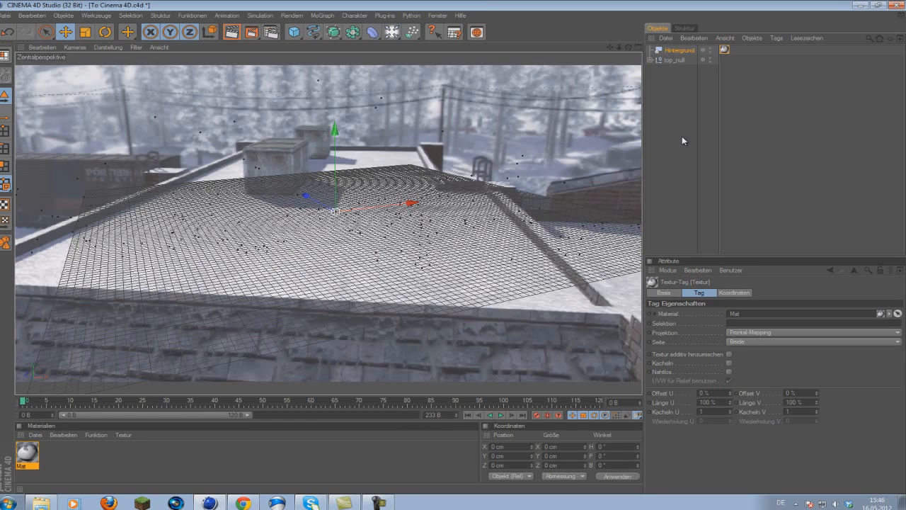
pyautogui.moveTo(739, 99)
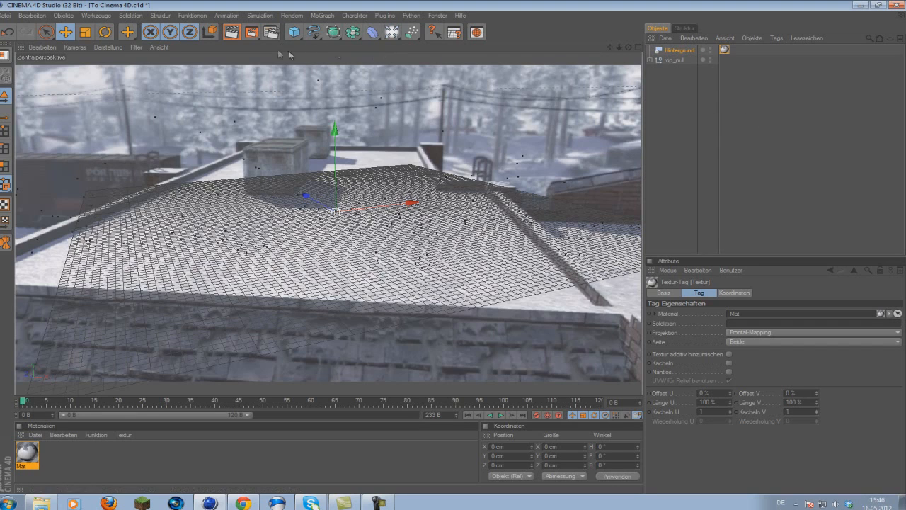
pyautogui.moveTo(272, 31)
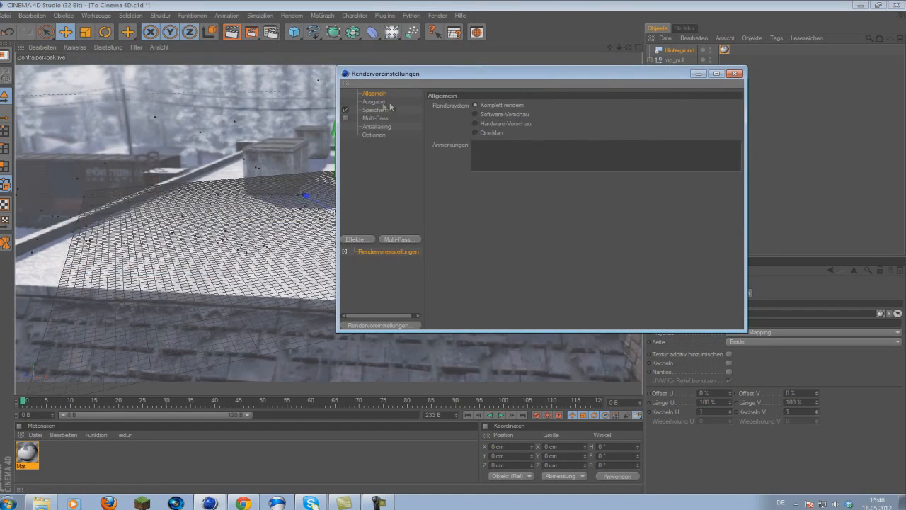
# Step: Set the render Output values, entering 30
pyautogui.click(374, 102)
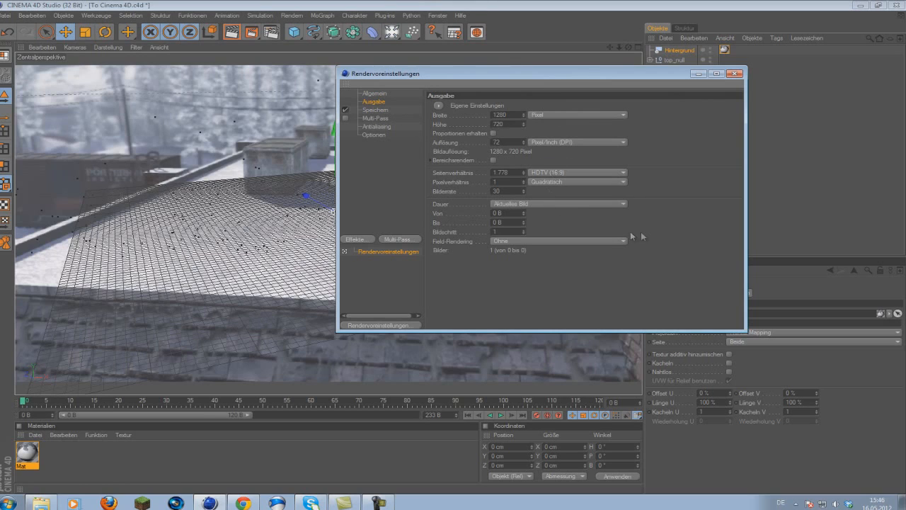
pyautogui.moveTo(511, 212)
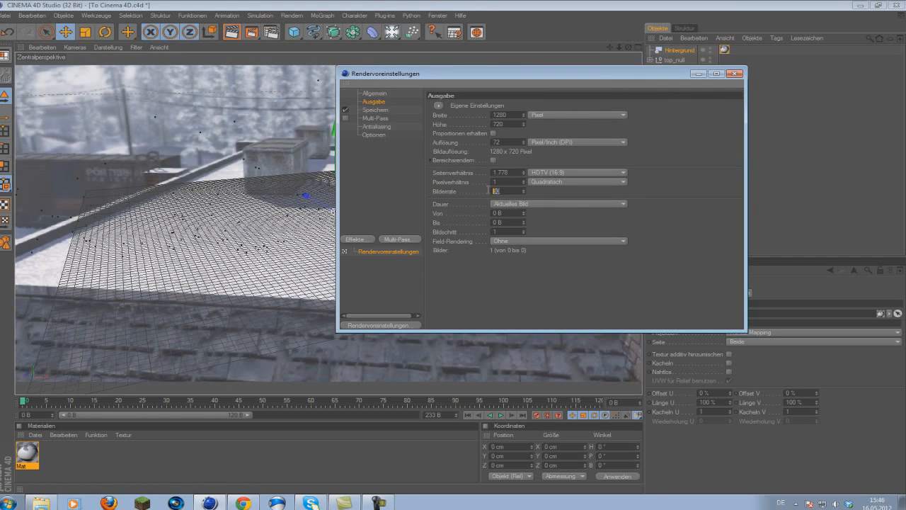
pyautogui.write('30')
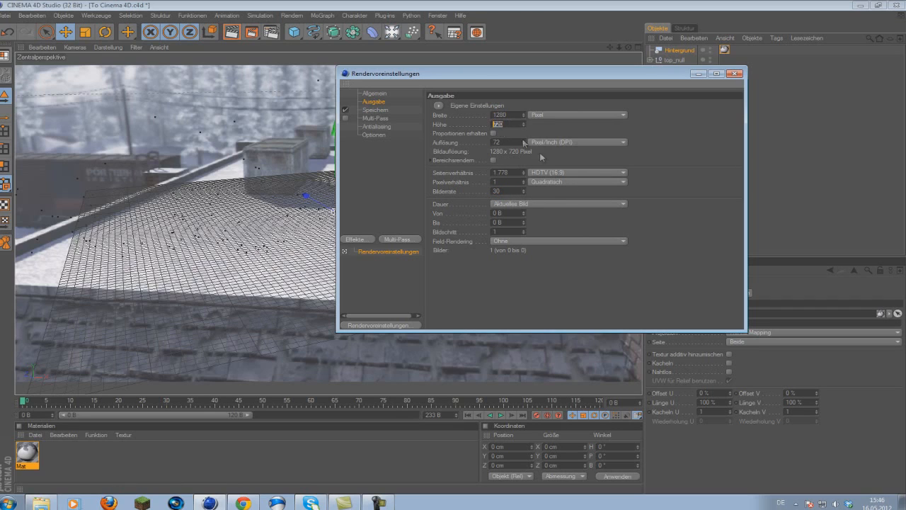
pyautogui.click(622, 204)
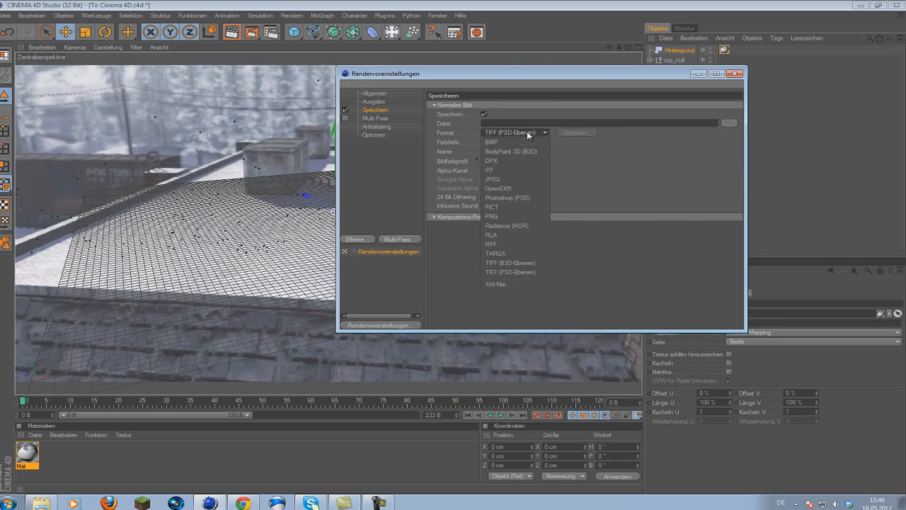
# Step: Set the Save format to TIFF (PSD layers)
pyautogui.click(510, 272)
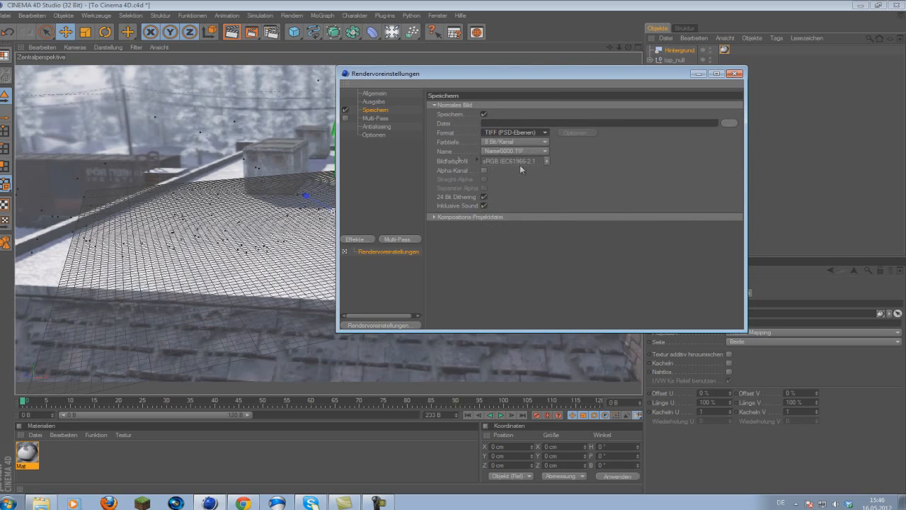
pyautogui.moveTo(389, 173)
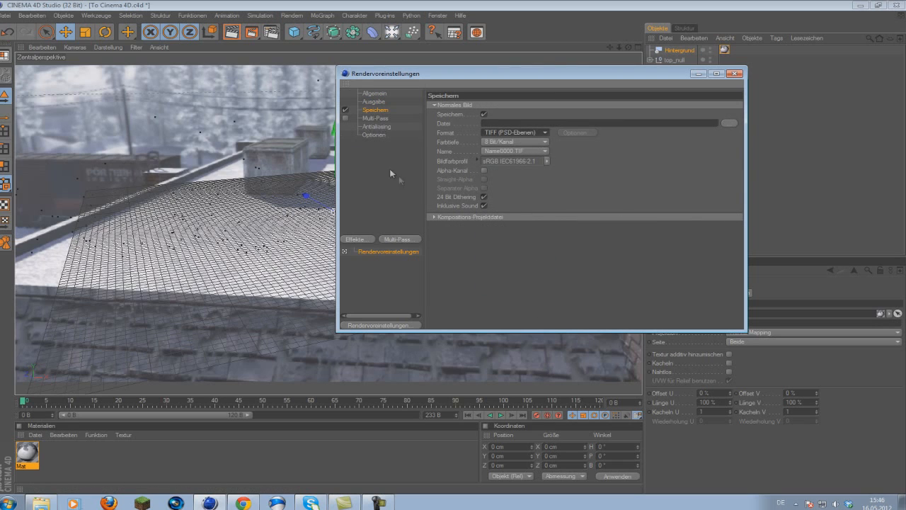
pyautogui.click(377, 126)
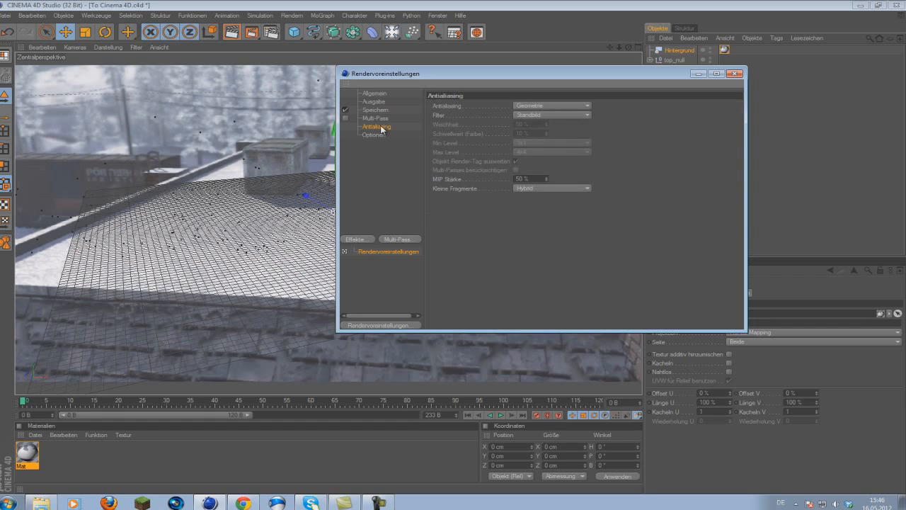
pyautogui.moveTo(532, 115)
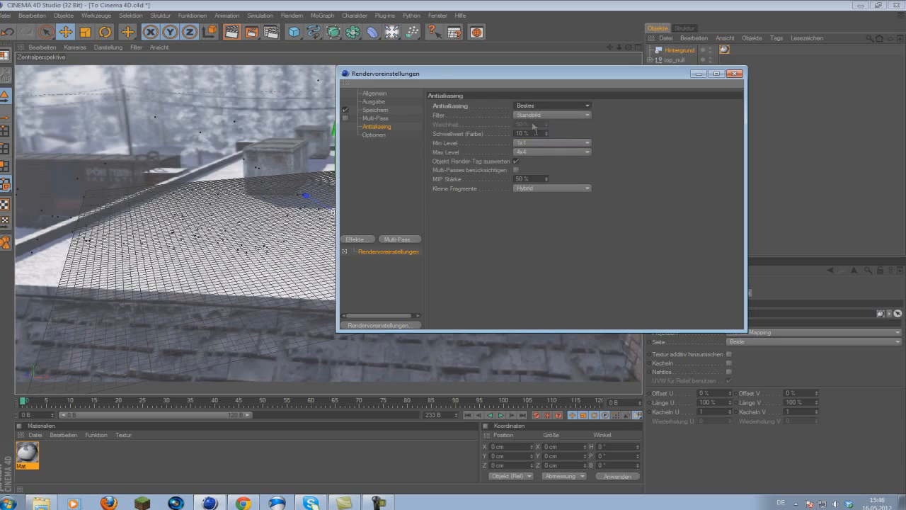
# Step: Use the Animation antialiasing filter and toggle the automatic lighting render option
pyautogui.click(551, 114)
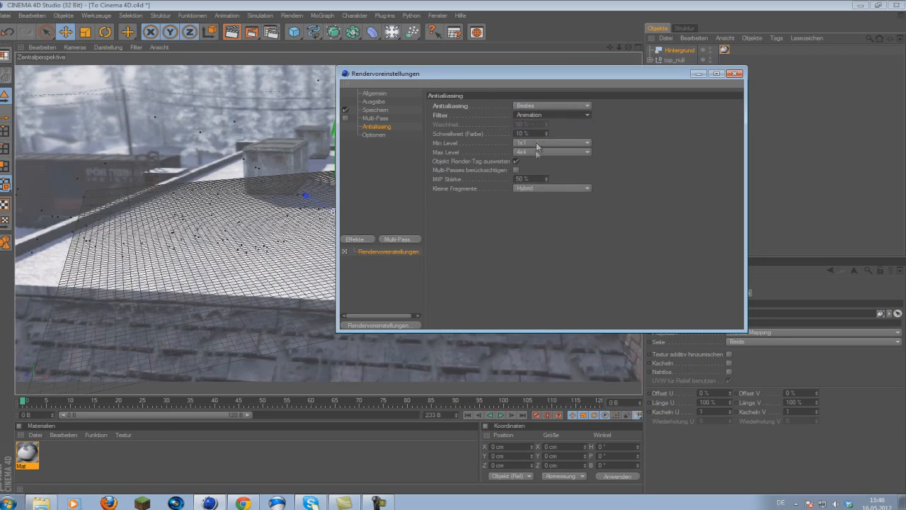
pyautogui.moveTo(446, 154)
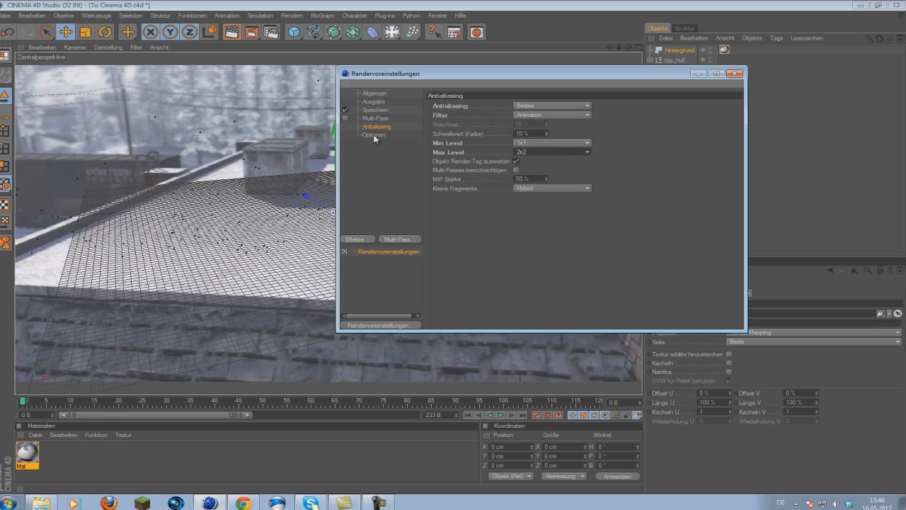
pyautogui.click(374, 135)
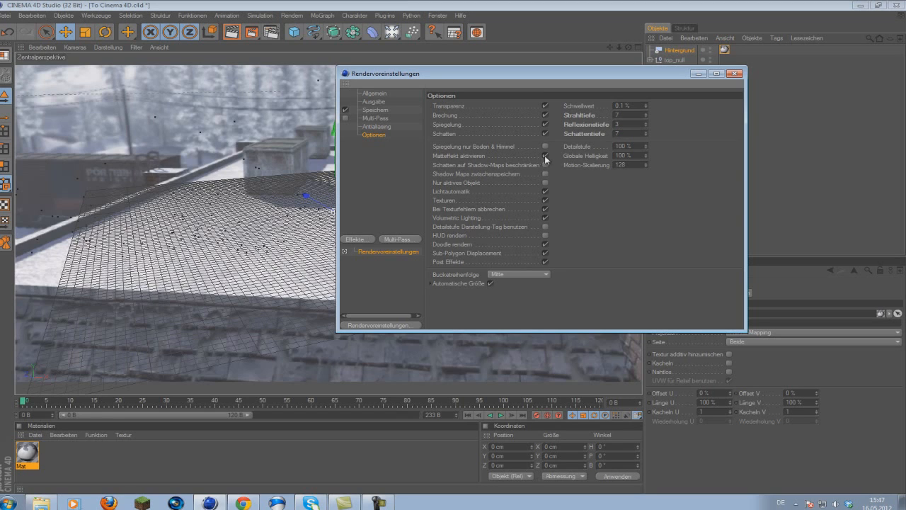
pyautogui.click(545, 156)
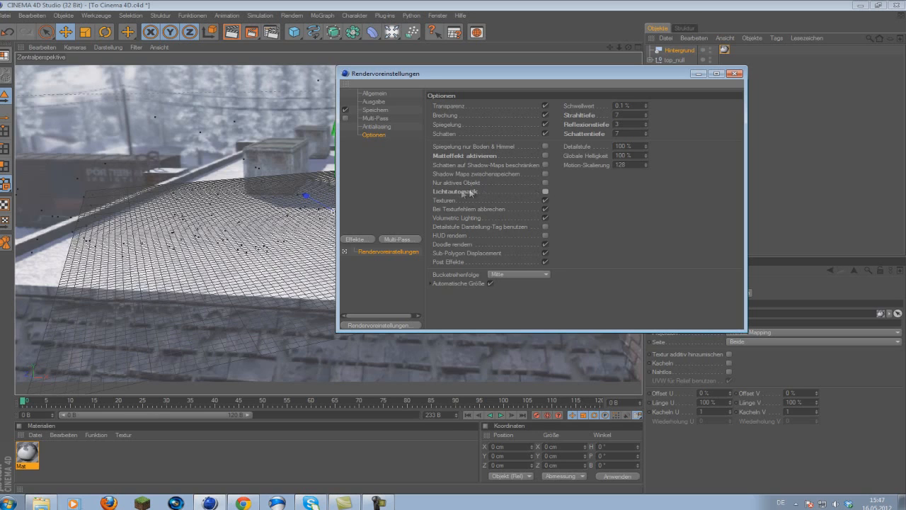
# Step: Add Ambient Occlusion and Global Illumination to the render effects
pyautogui.click(357, 238)
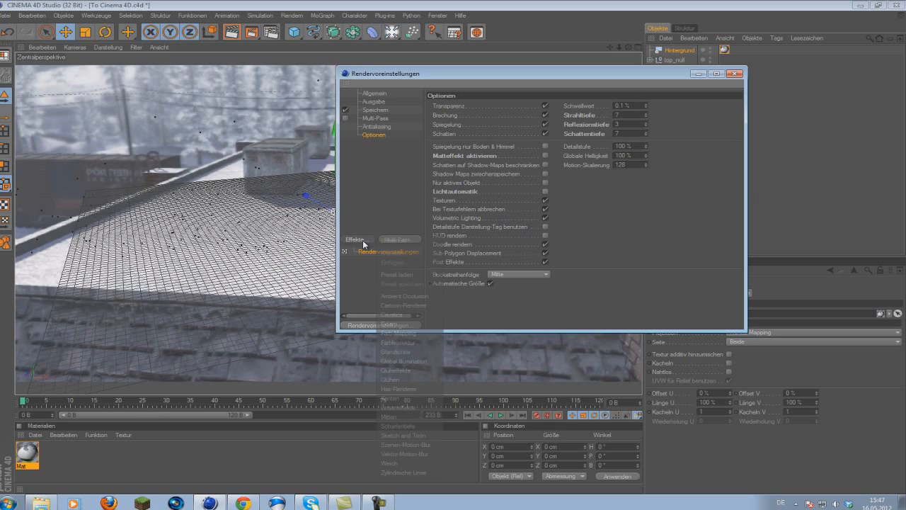
pyautogui.click(405, 296)
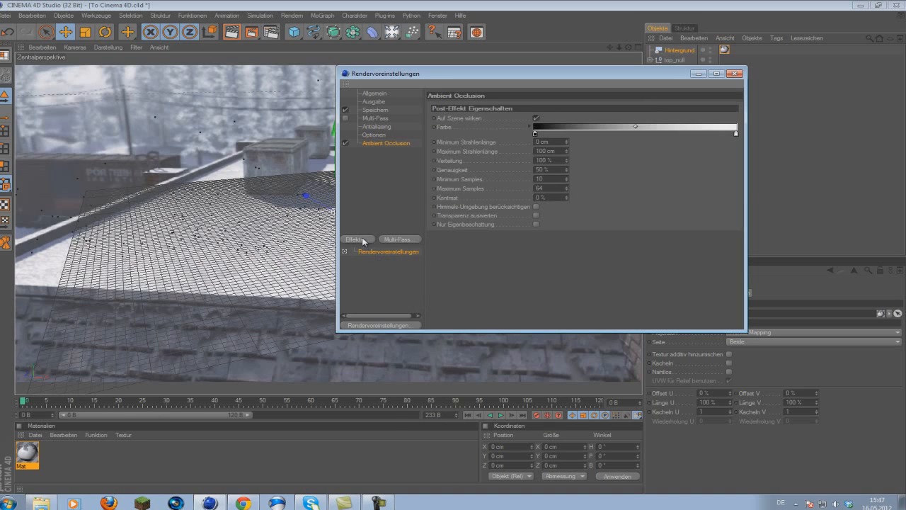
pyautogui.click(355, 238)
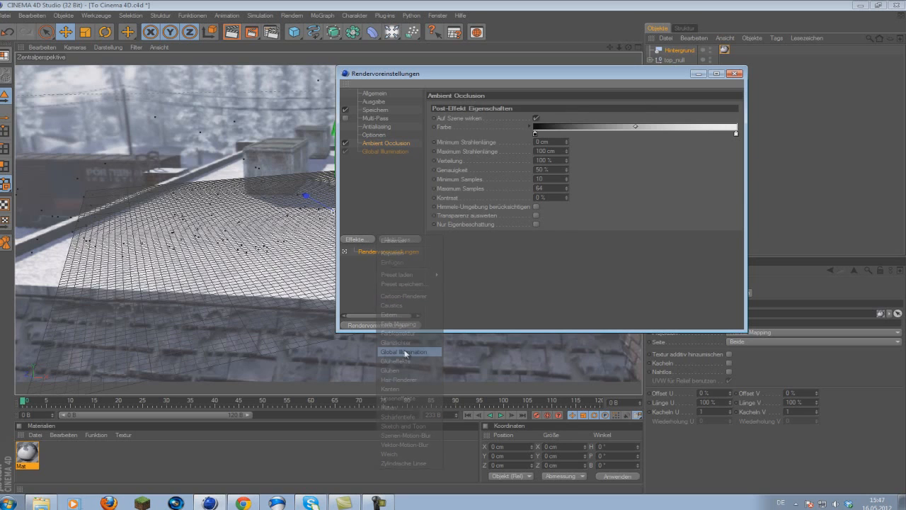
pyautogui.click(409, 352)
pyautogui.write('15')
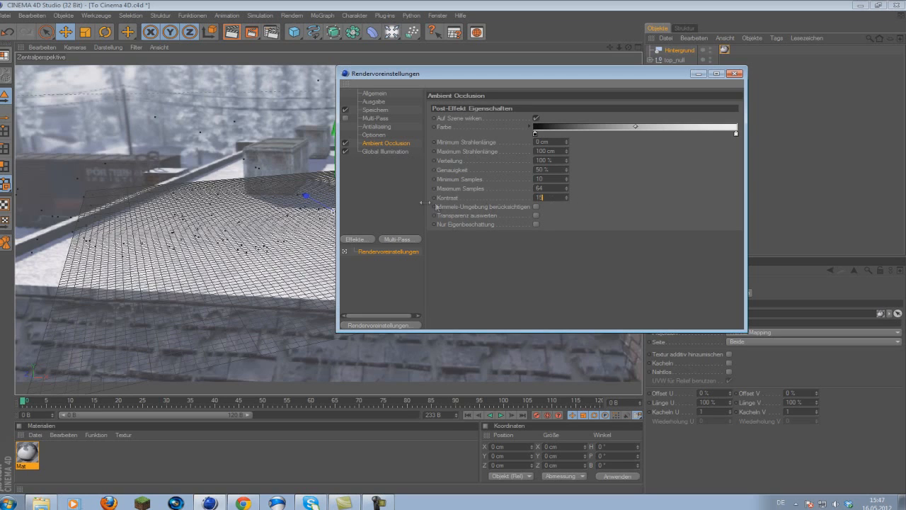
# Step: Set the Global Illumination GI-Modus to IC (Kameraanimation)
pyautogui.click(386, 150)
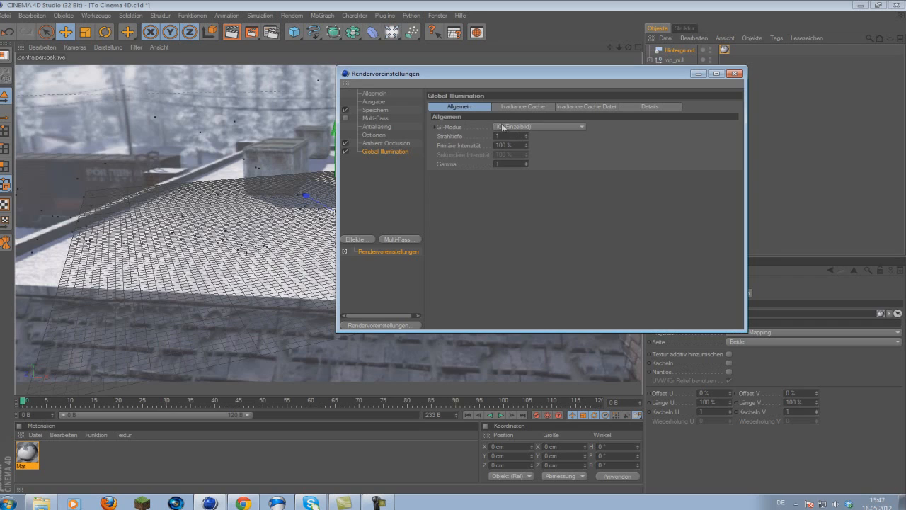
pyautogui.click(540, 126)
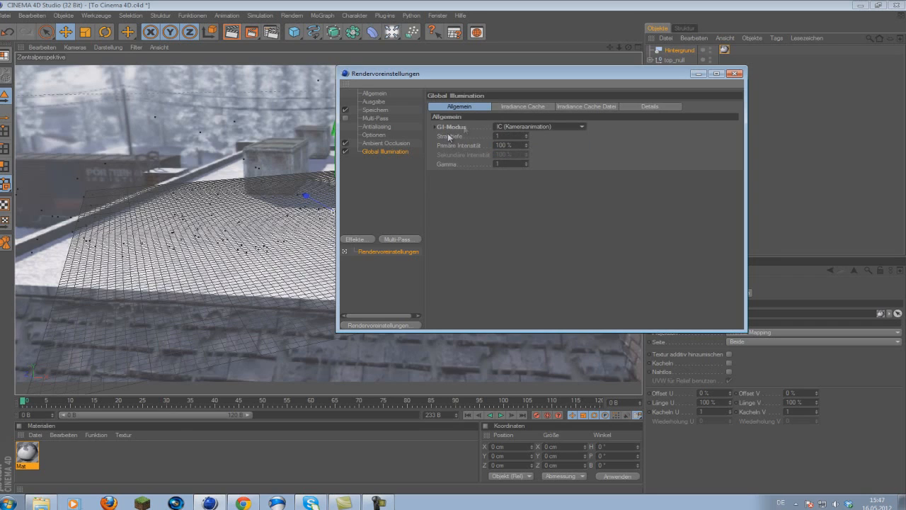
pyautogui.moveTo(513, 116)
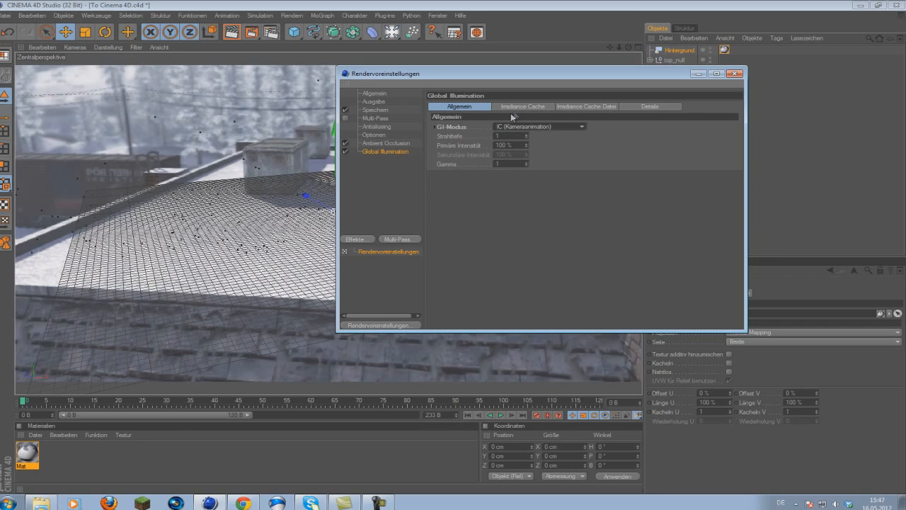
pyautogui.click(523, 106)
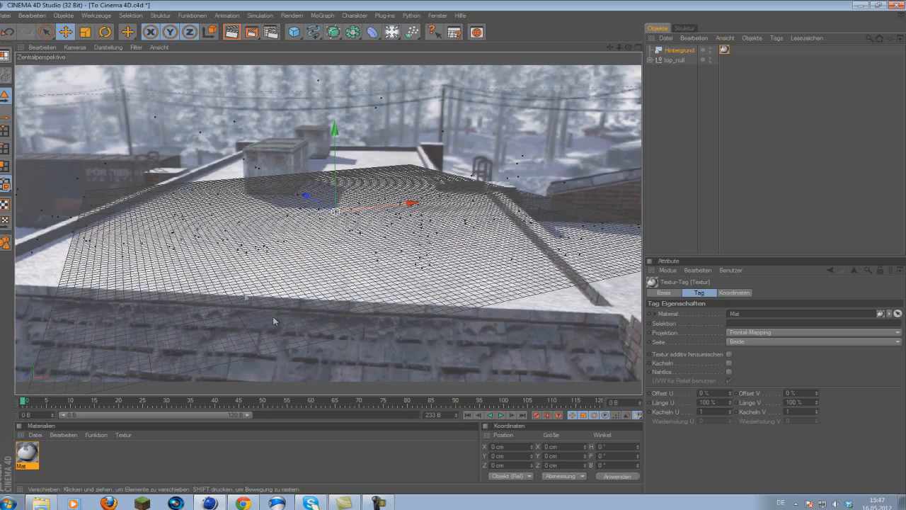
pyautogui.moveTo(377, 57)
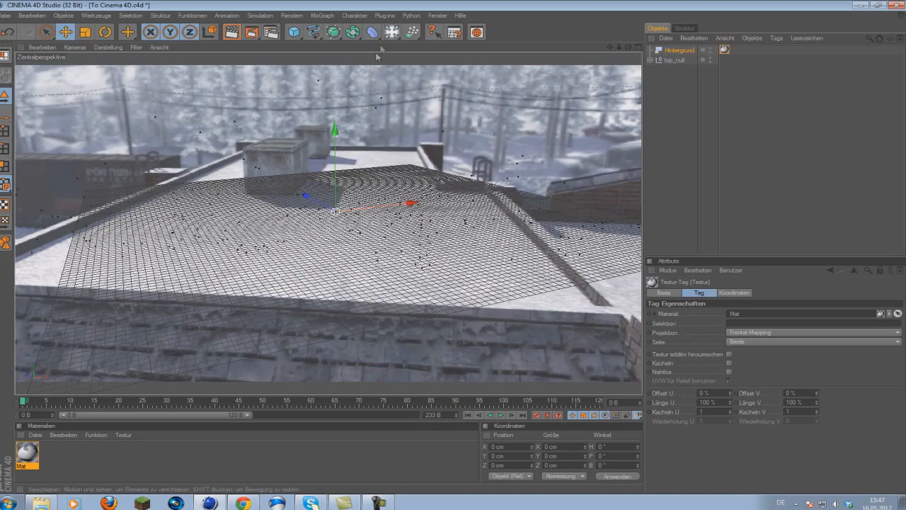
# Step: Add a Himmel (Sky) object from the Objects flyout
pyautogui.click(391, 32)
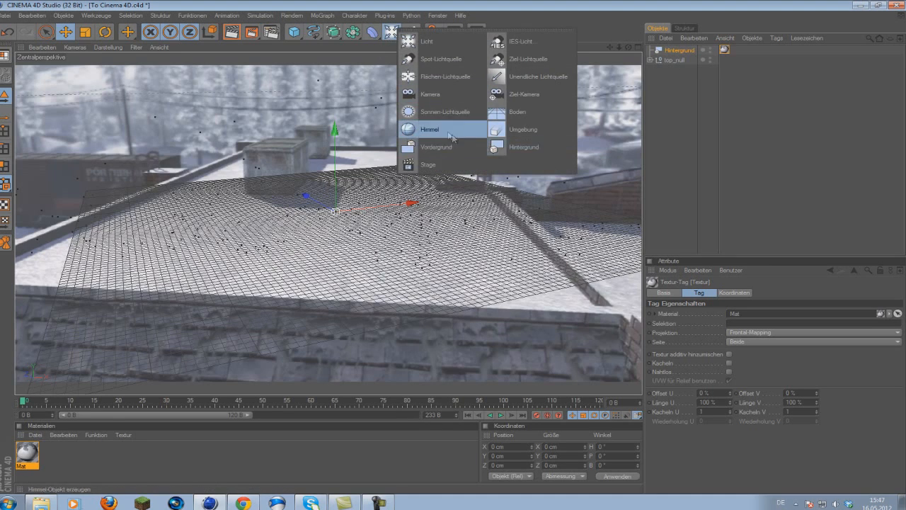
pyautogui.click(431, 129)
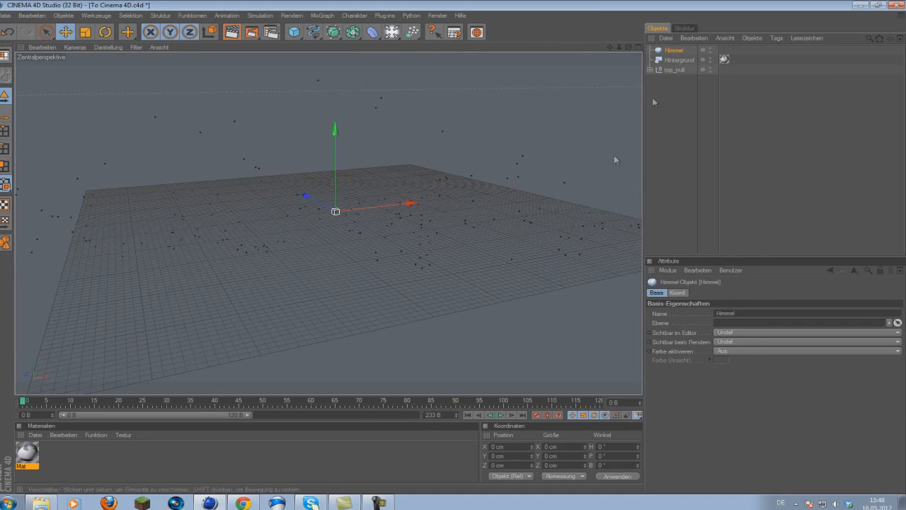
pyautogui.moveTo(413, 432)
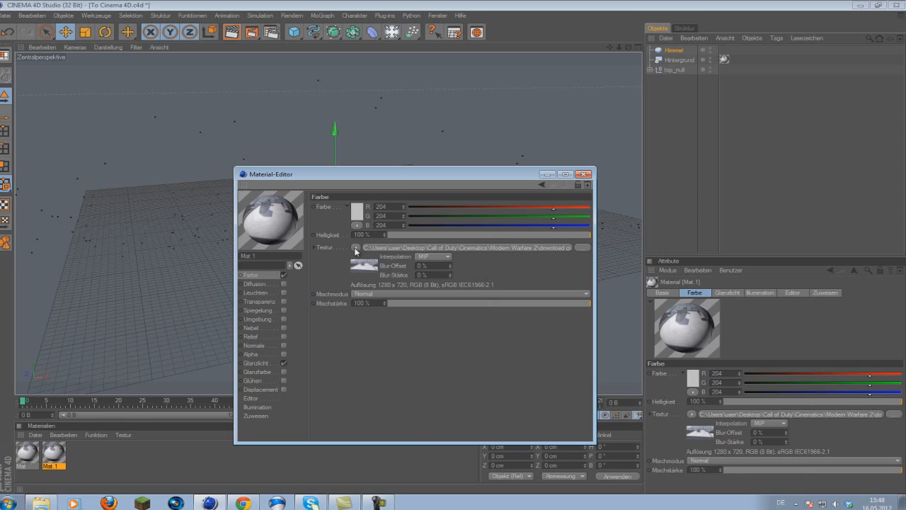
# Step: Enable Leuchten and load the background image as its luminance texture
pyautogui.click(357, 246)
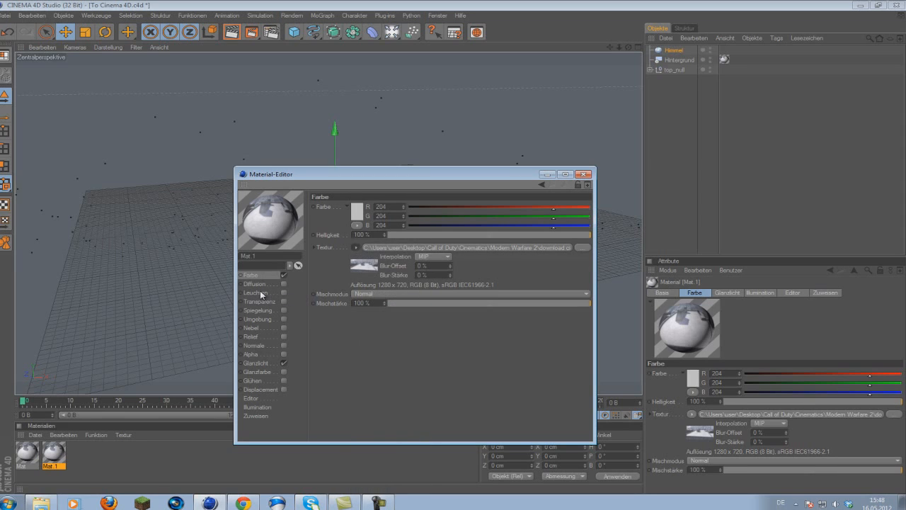
pyautogui.click(256, 291)
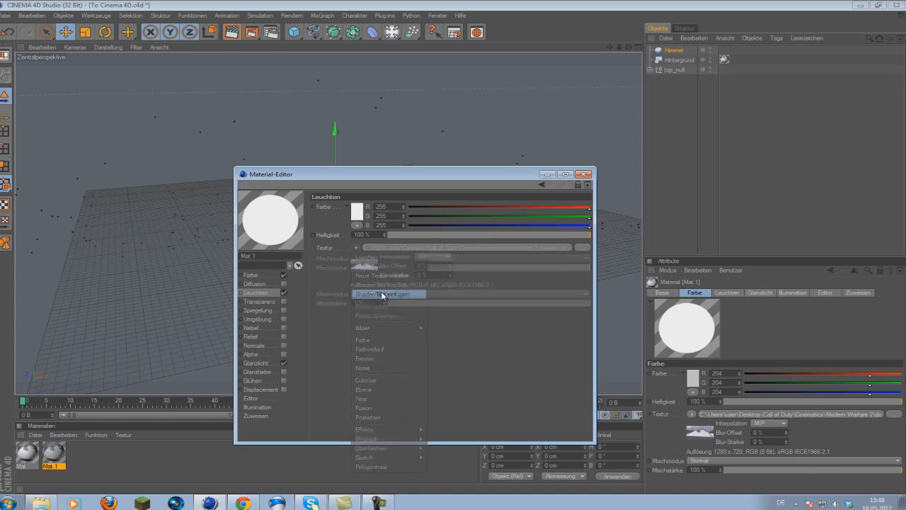
pyautogui.click(388, 293)
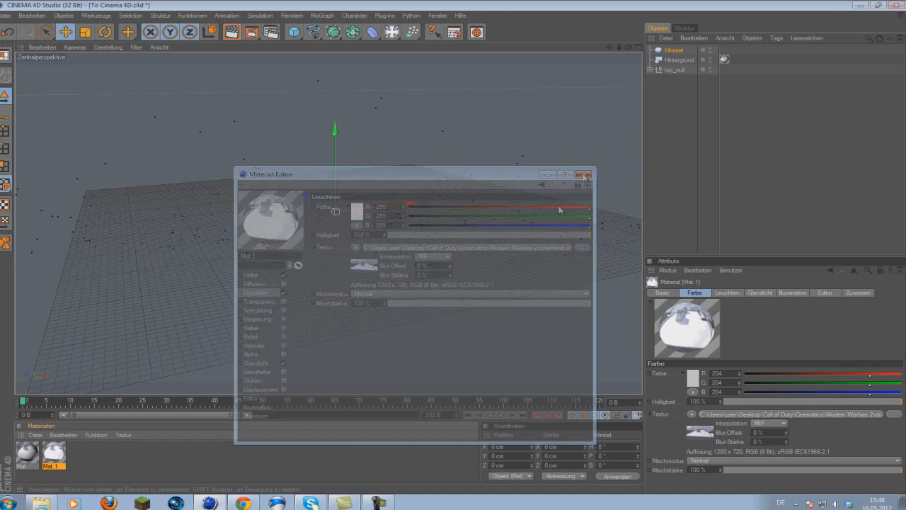
pyautogui.click(583, 174)
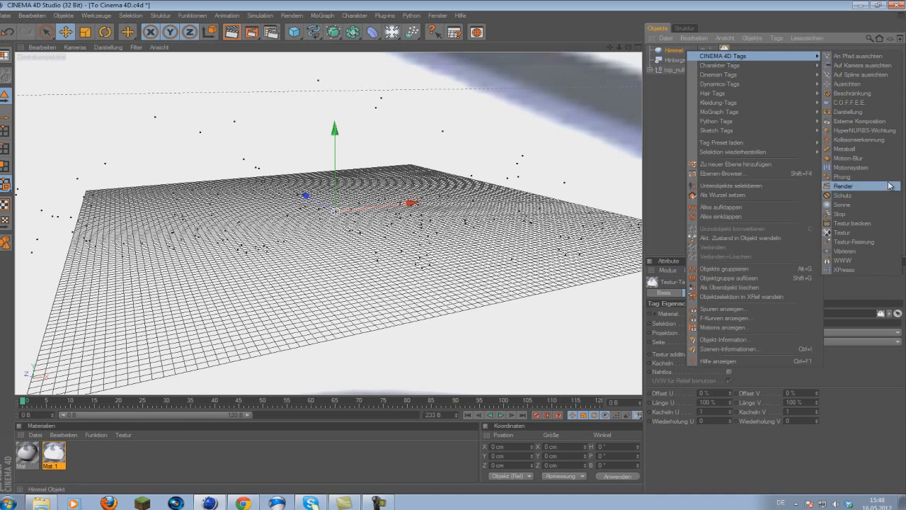
# Step: Add a Render tag to the Himmel object
pyautogui.click(844, 185)
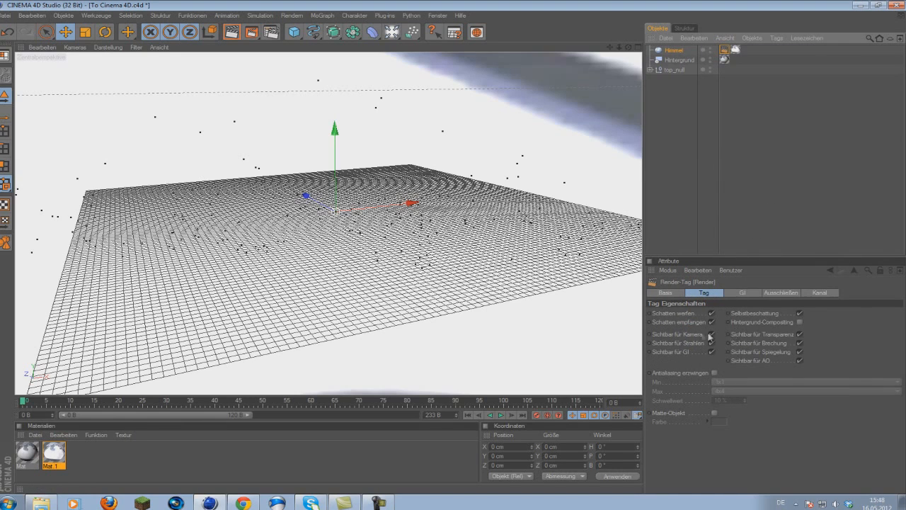
pyautogui.moveTo(711, 339)
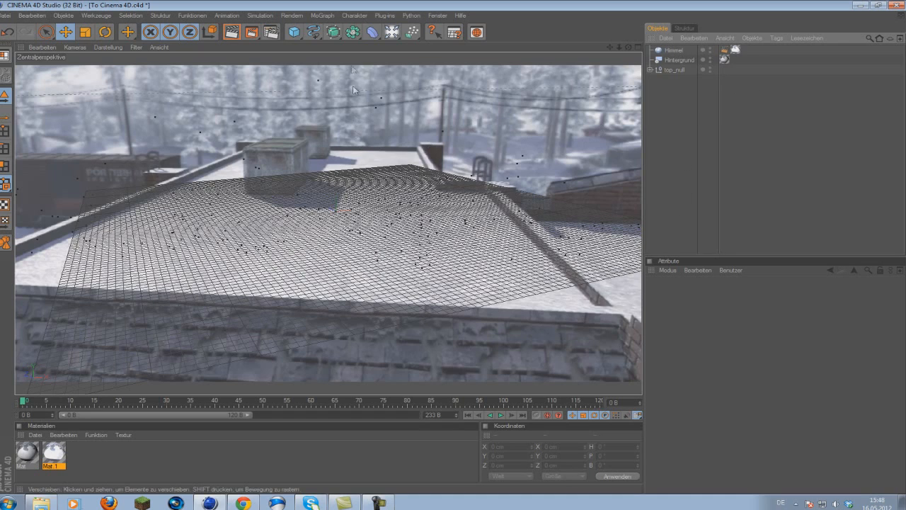
# Step: Create a MoGraph MoText object reading 'chrome' and 'text' on two lines
pyautogui.click(323, 16)
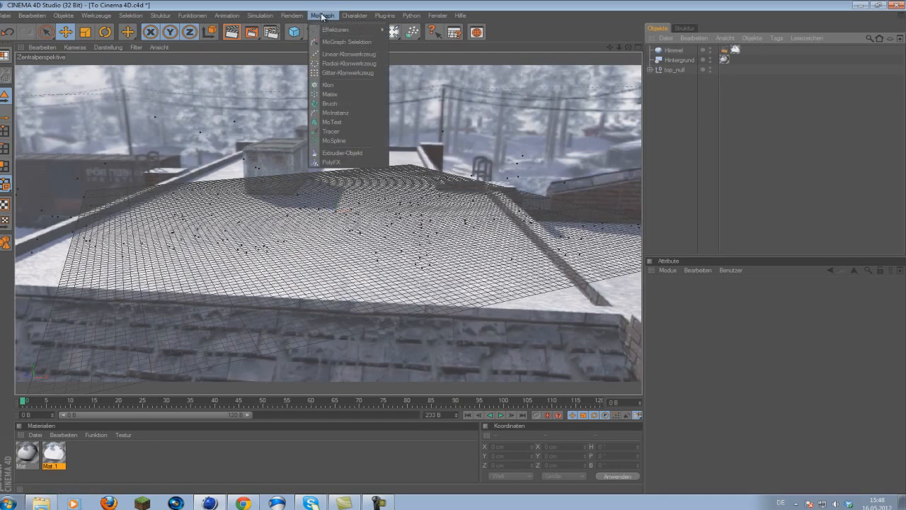
pyautogui.moveTo(335, 30)
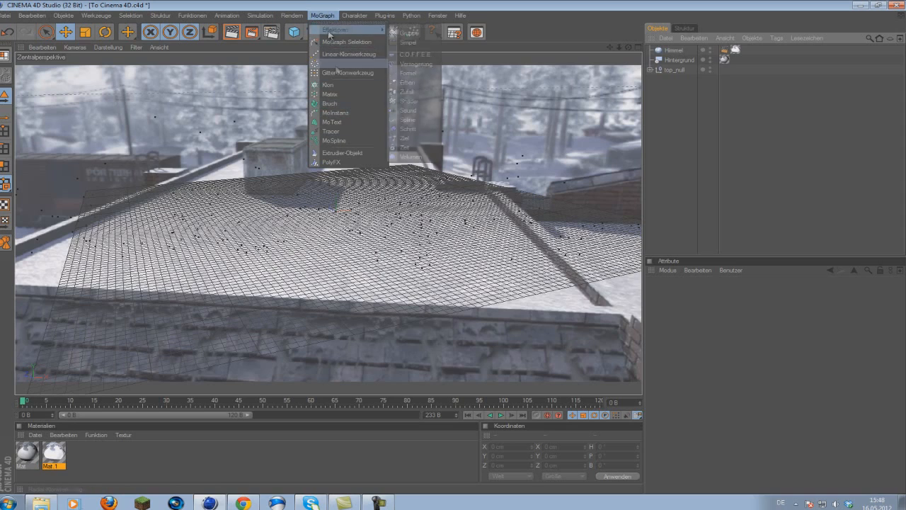
pyautogui.click(332, 122)
pyautogui.write('c')
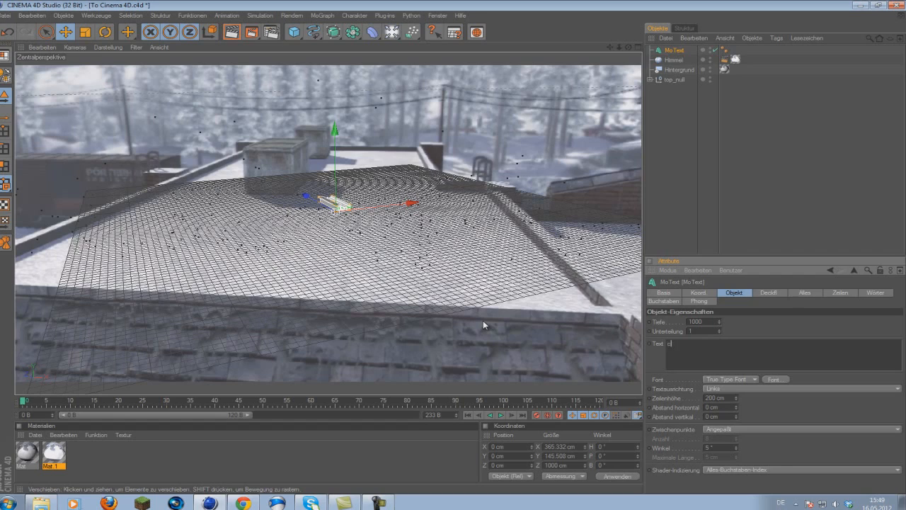
pyautogui.write('hrome')
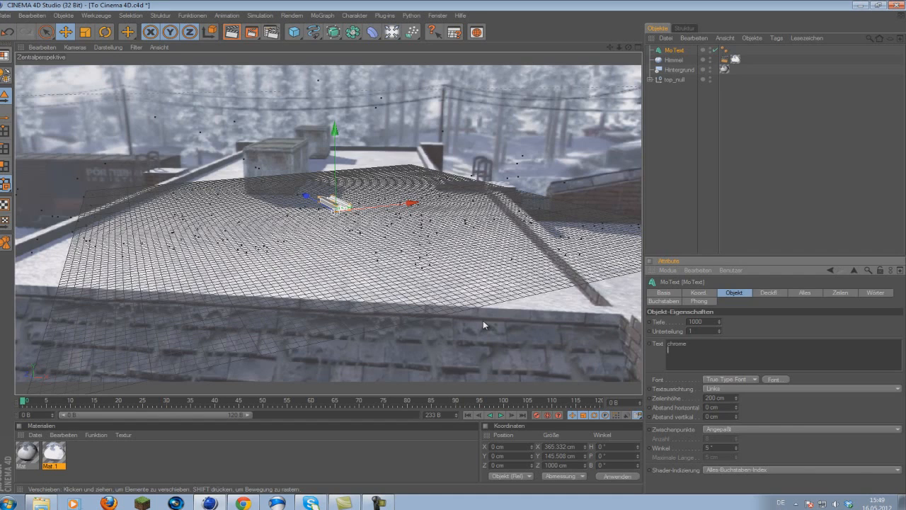
pyautogui.write('text')
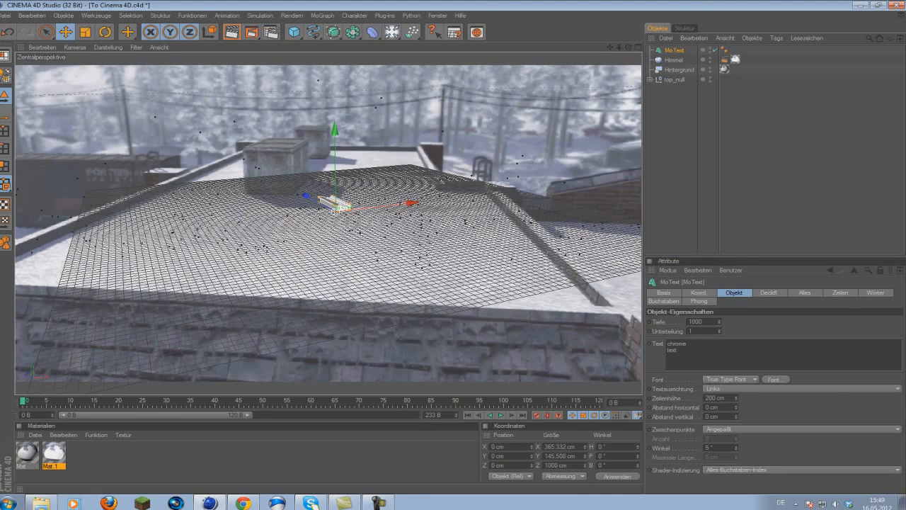
# Step: Choose a different typeface for the MoText from the font list
pyautogui.click(775, 379)
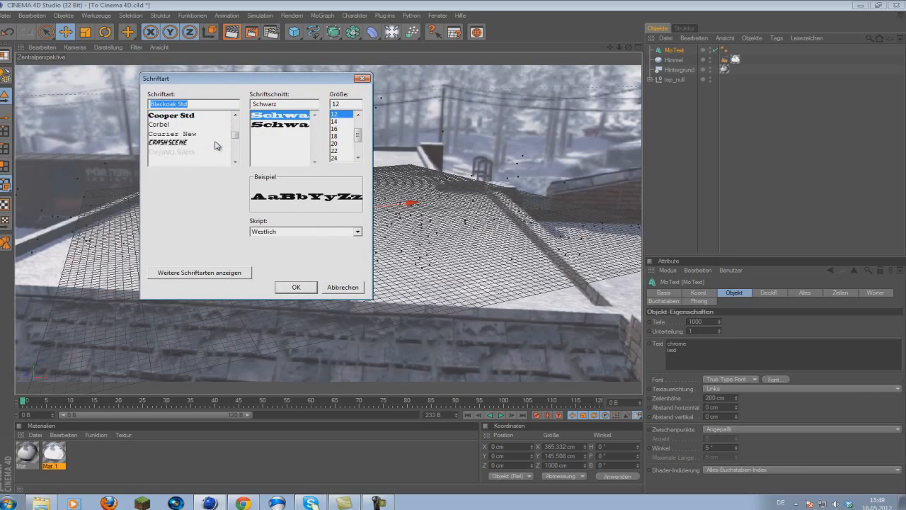
pyautogui.scroll(-3)
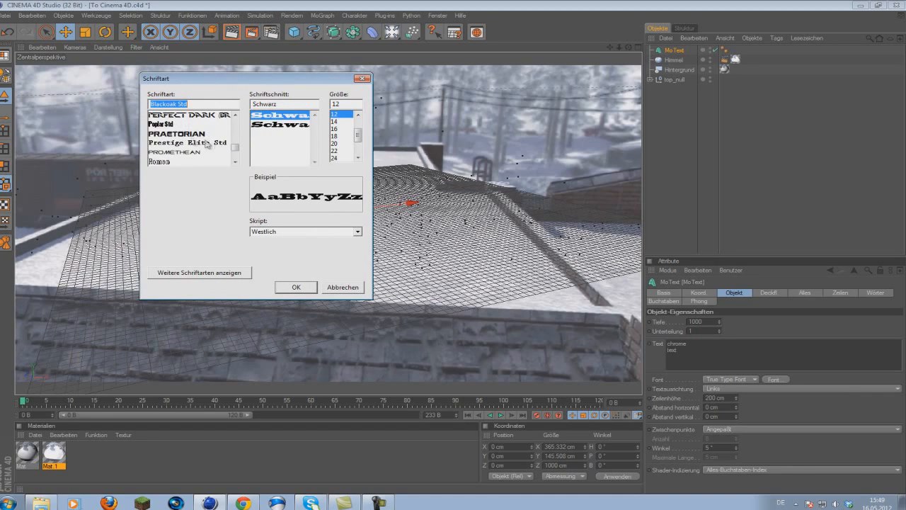
pyautogui.click(296, 286)
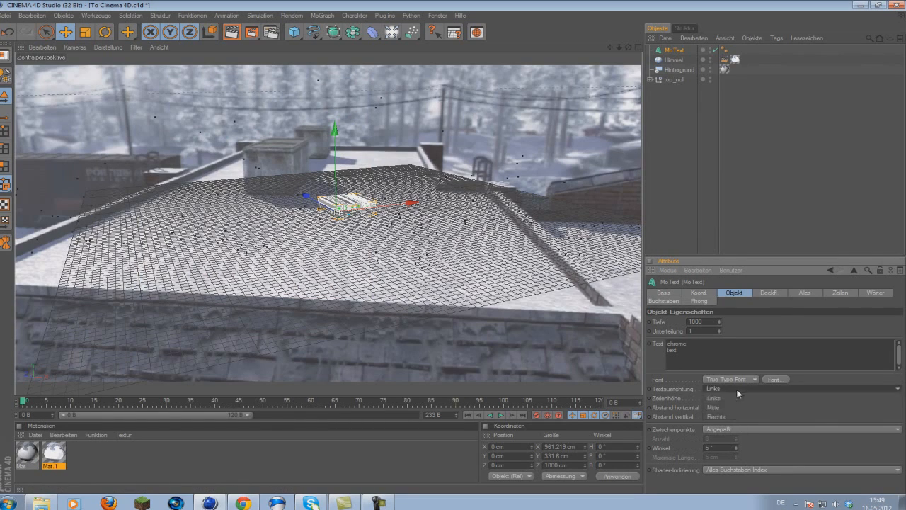
# Step: Set the MoText caps Start and Ende to Deckfläche und Rundung for rounded edges
pyautogui.click(769, 292)
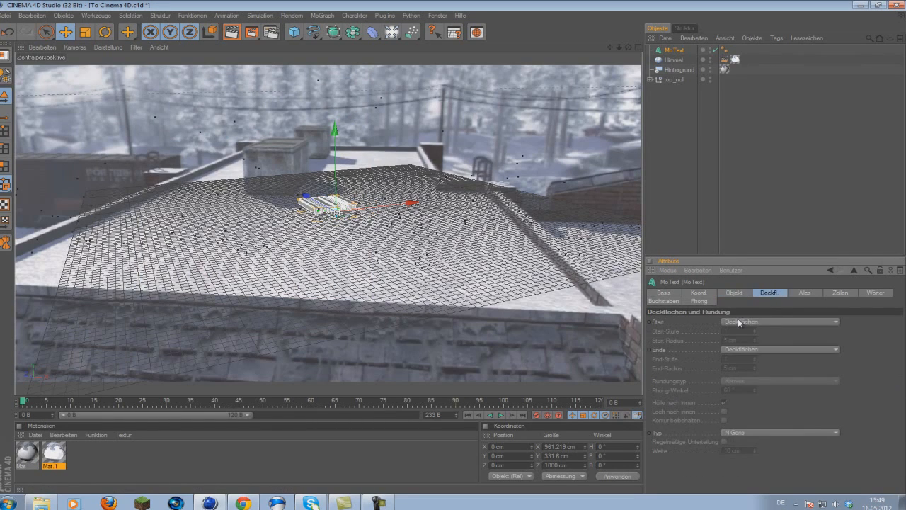
pyautogui.click(779, 322)
pyautogui.write('6')
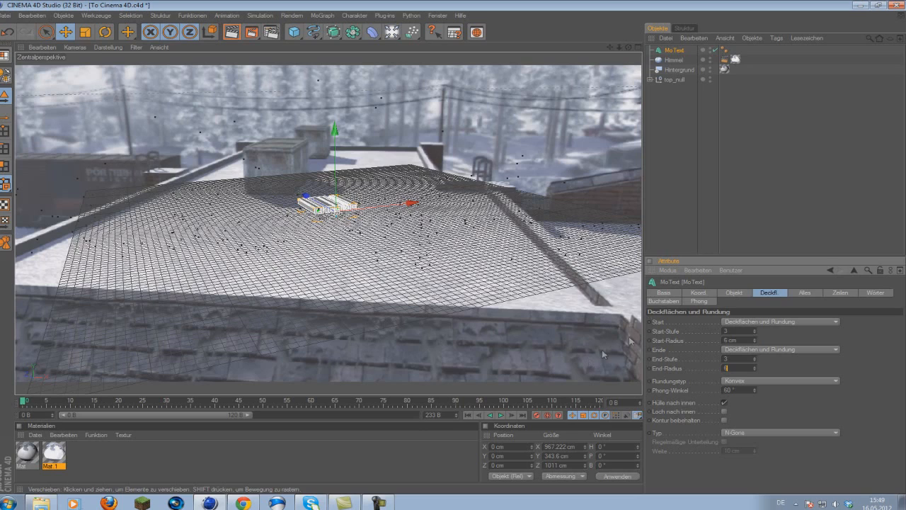
pyautogui.click(734, 292)
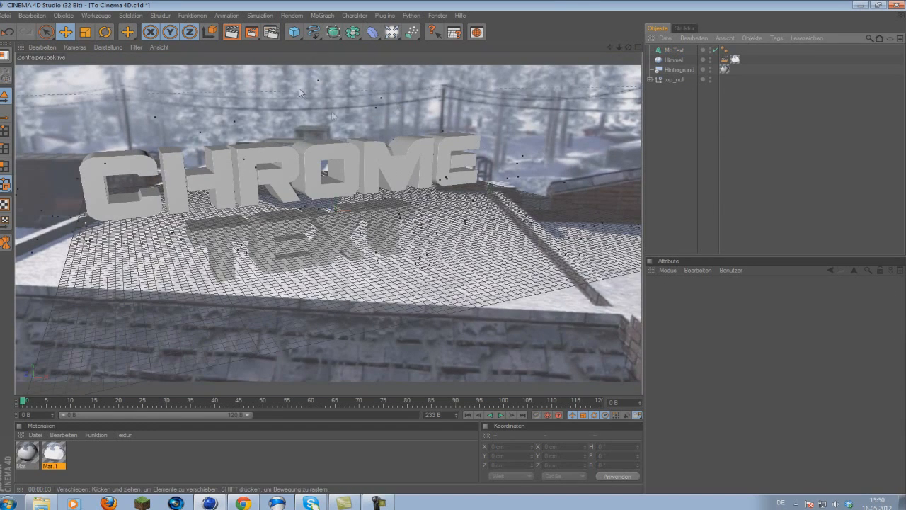
# Step: Assign the rooftop background material to the Boden floor object and select its texture tag
pyautogui.click(393, 31)
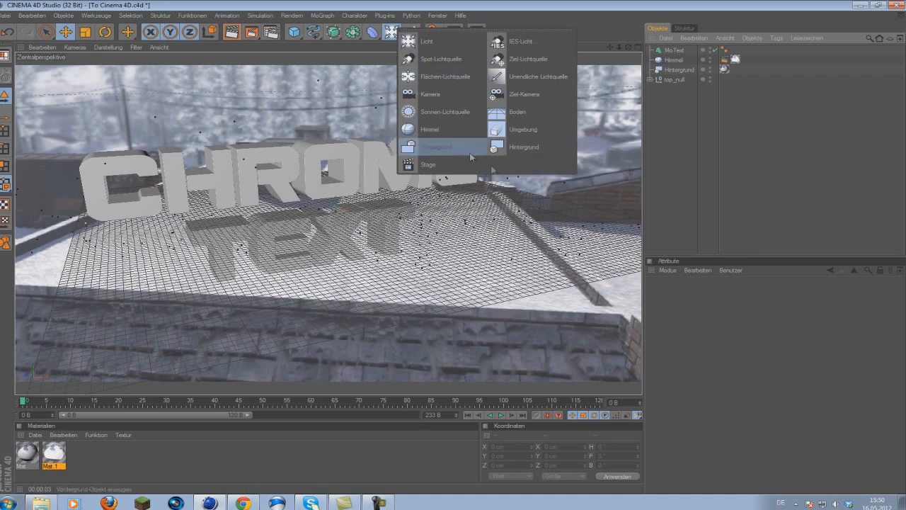
pyautogui.click(518, 112)
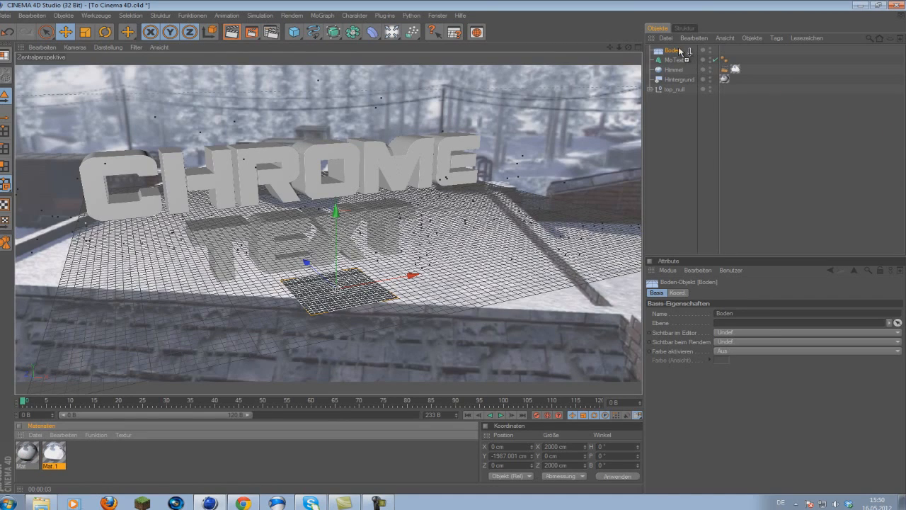
pyautogui.click(725, 50)
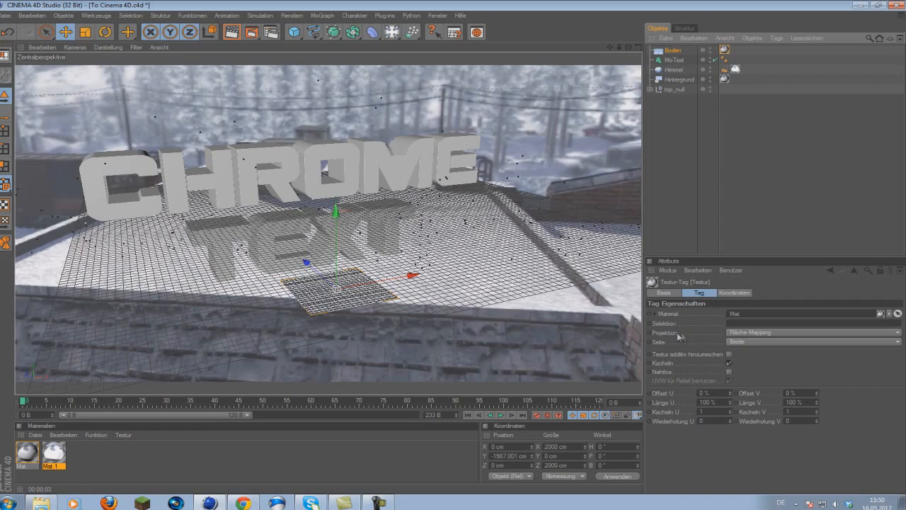
# Step: Set the floor texture to Frontal-Mapping and add a Compositing tag with Hintergrund-Compositing enabled
pyautogui.click(814, 331)
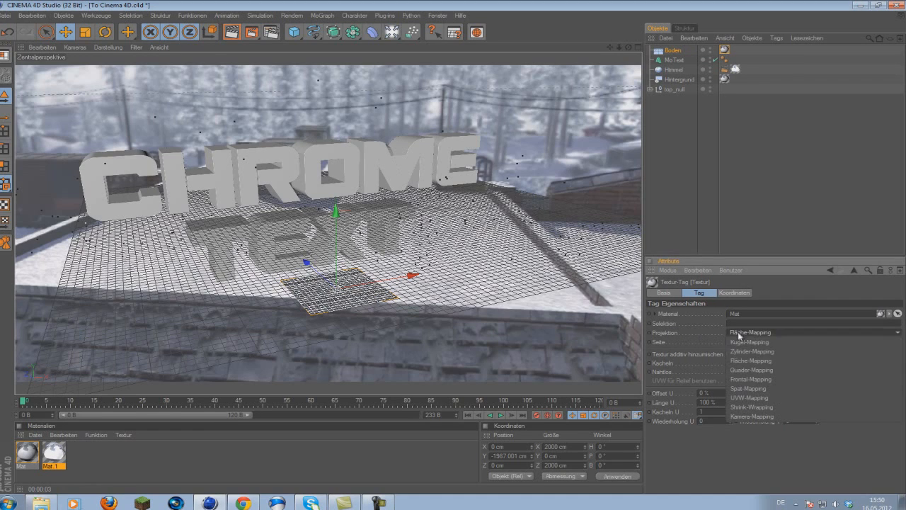
pyautogui.click(751, 379)
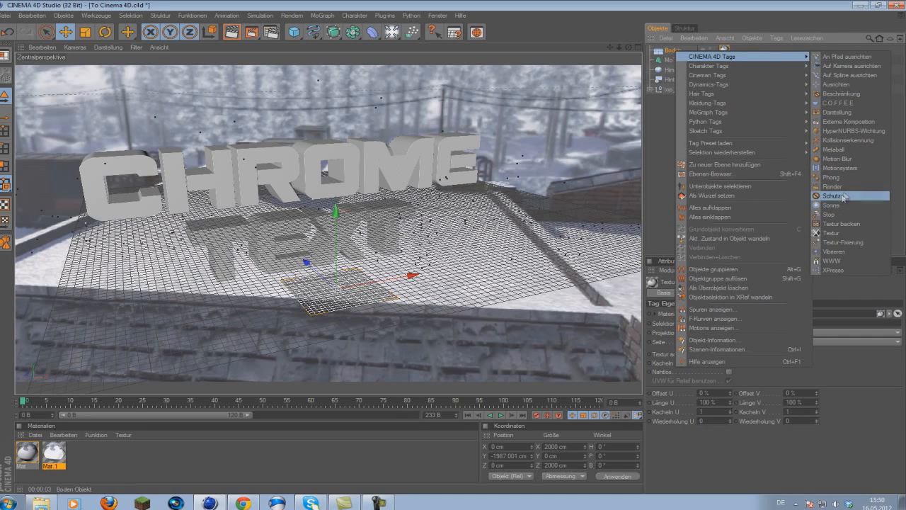
pyautogui.click(833, 187)
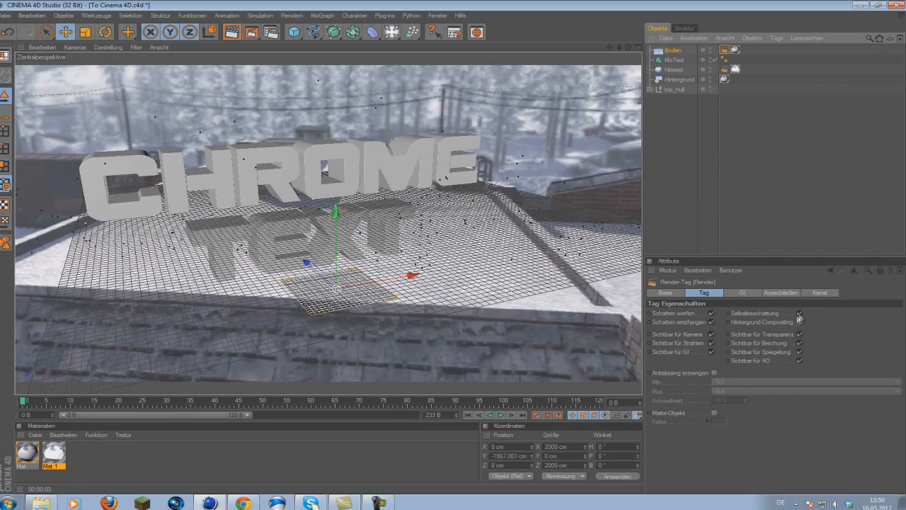
pyautogui.click(800, 313)
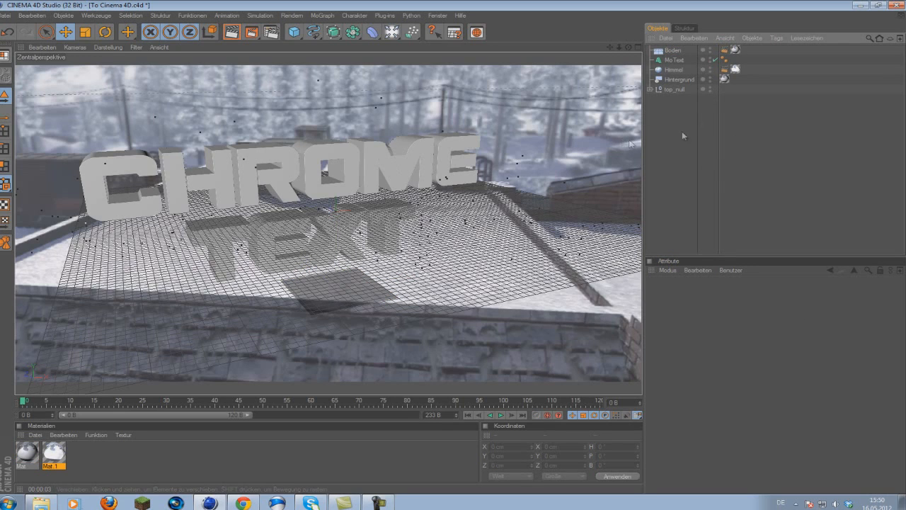
pyautogui.click(673, 50)
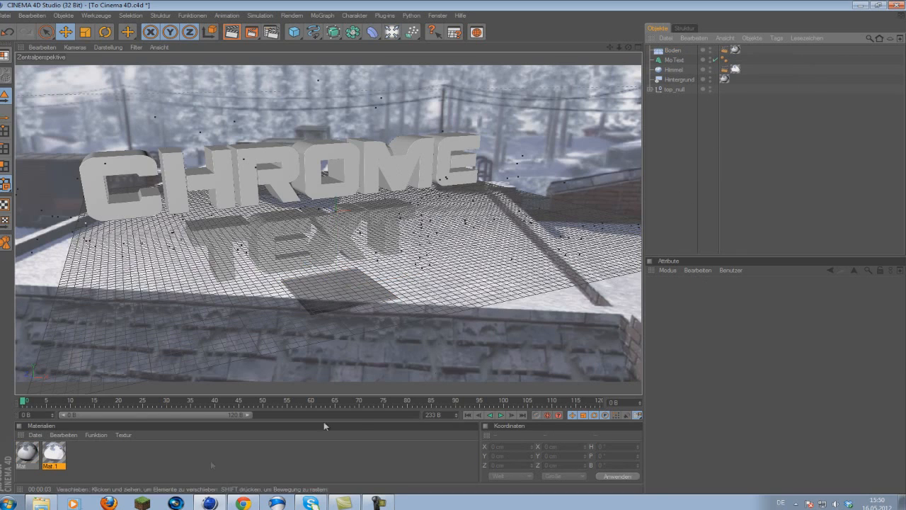
# Step: Create a Neues Material in the Material Manager and bring it into the Material Editor
pyautogui.click(35, 435)
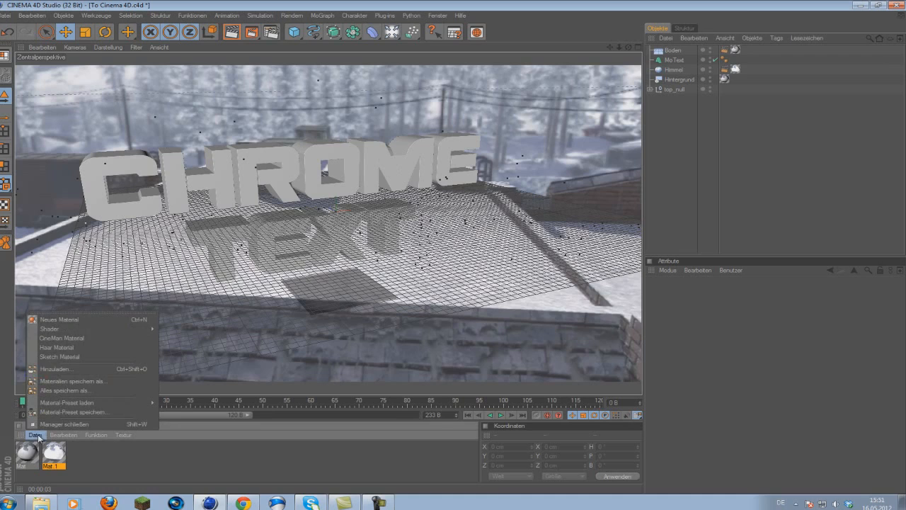
pyautogui.click(59, 320)
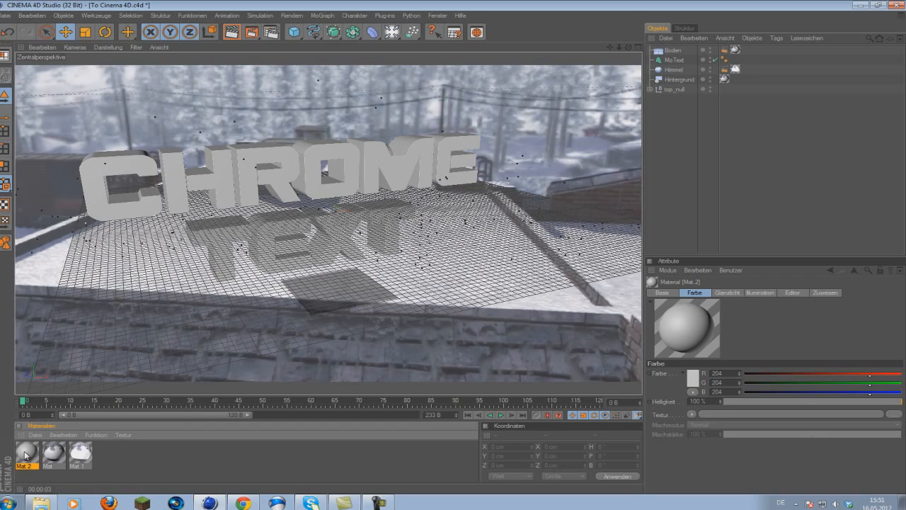
pyautogui.doubleClick(26, 455)
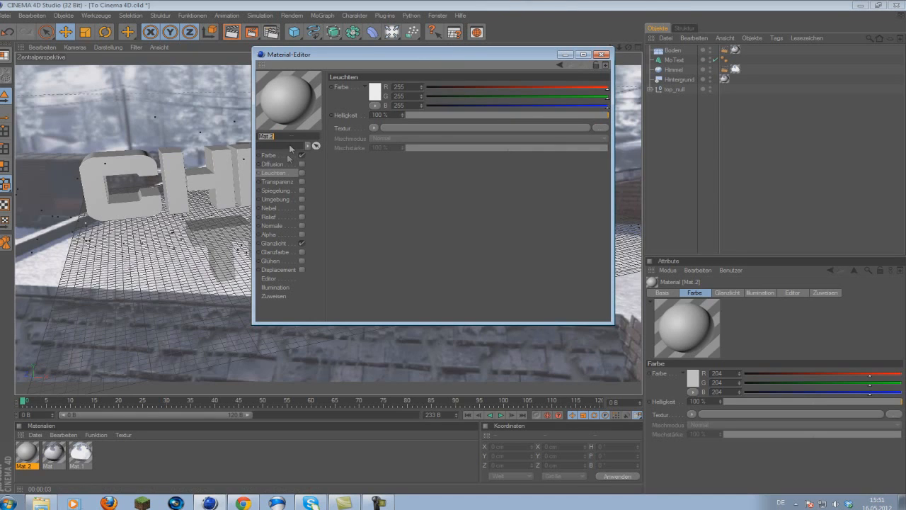
# Step: Give the Farbe channel a blue RGB at about 5 % Helligkeit and enable Spiegelung
pyautogui.click(269, 155)
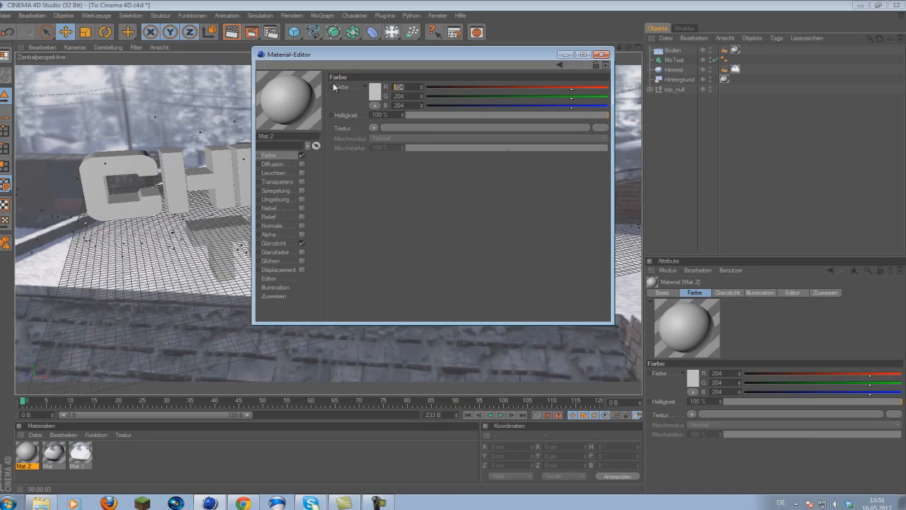
pyautogui.tripleClick(399, 88)
pyautogui.write('0')
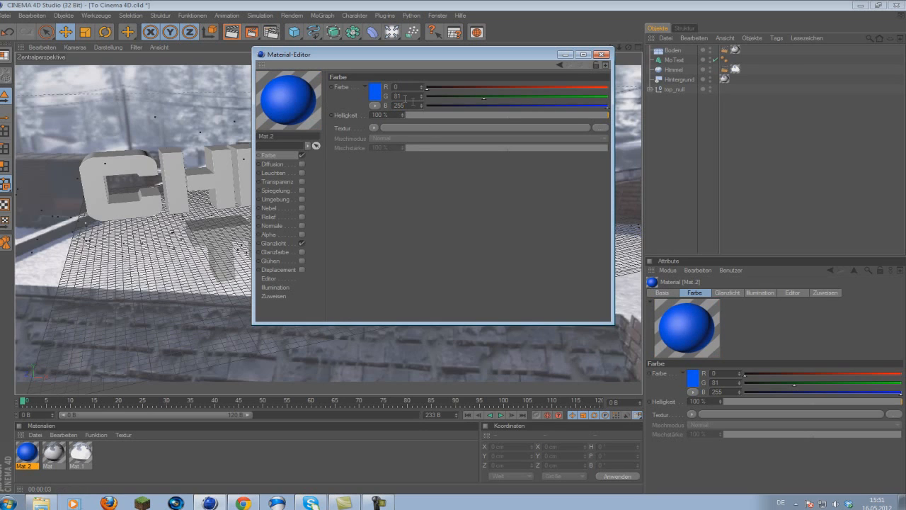
pyautogui.tripleClick(380, 115)
pyautogui.write('6')
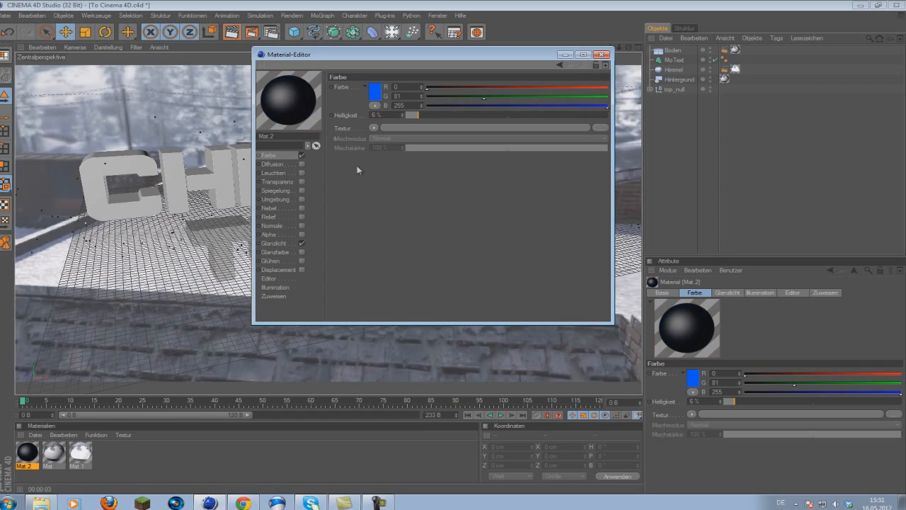
pyautogui.click(274, 190)
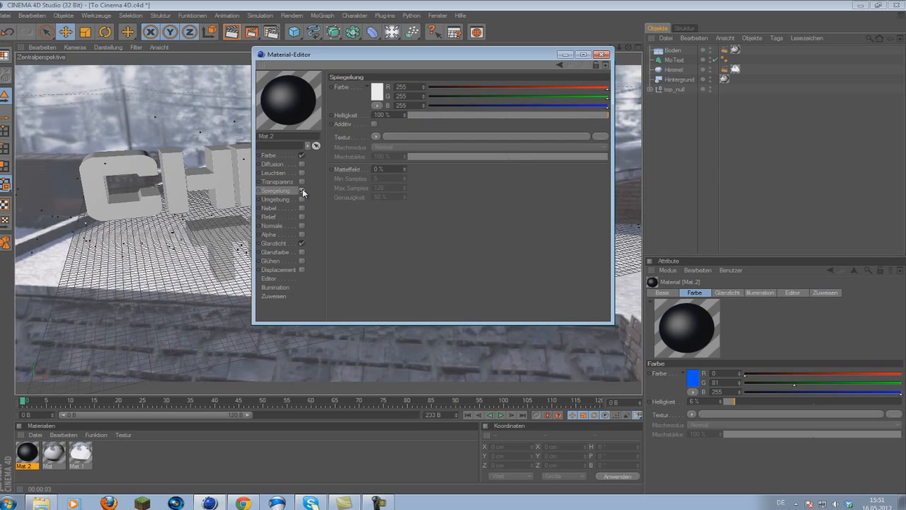
# Step: Raise Spiegelung Helligkeit to about 92 % with a slight Unschärfe for a chrome look
pyautogui.click(304, 191)
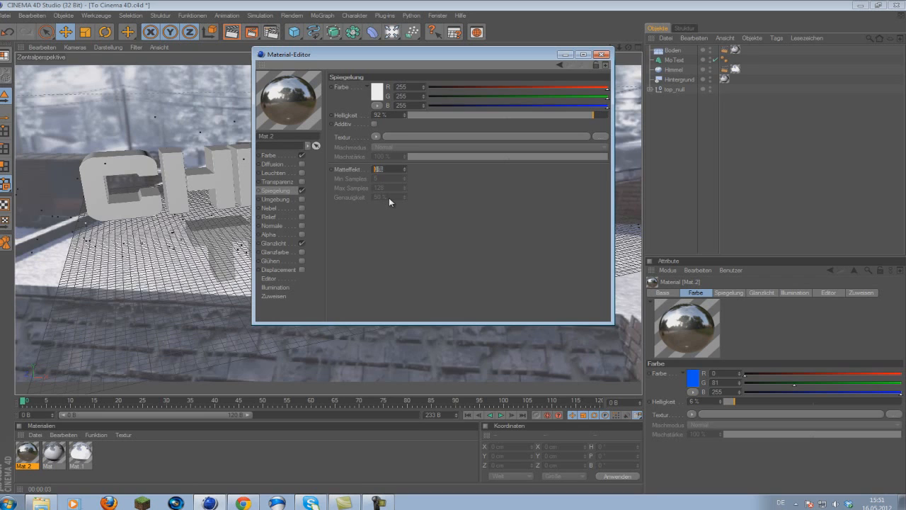
pyautogui.click(378, 170)
pyautogui.write('10')
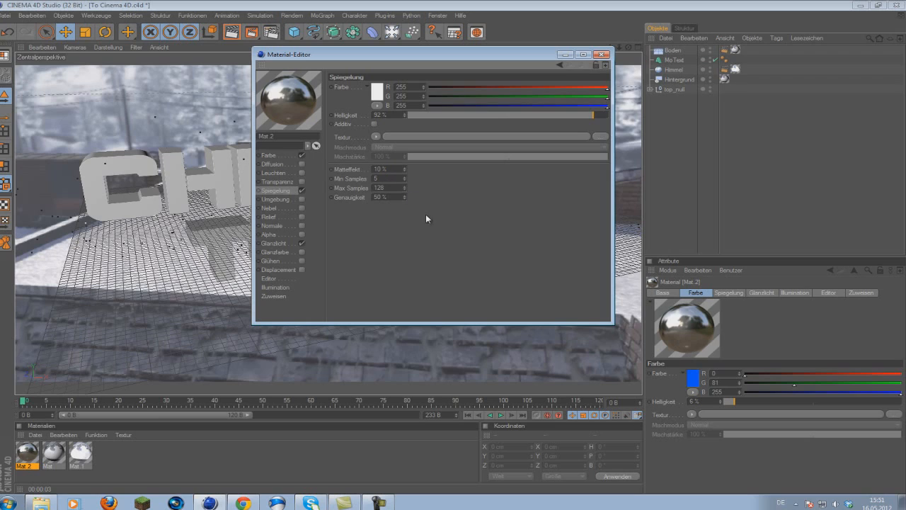
pyautogui.click(274, 244)
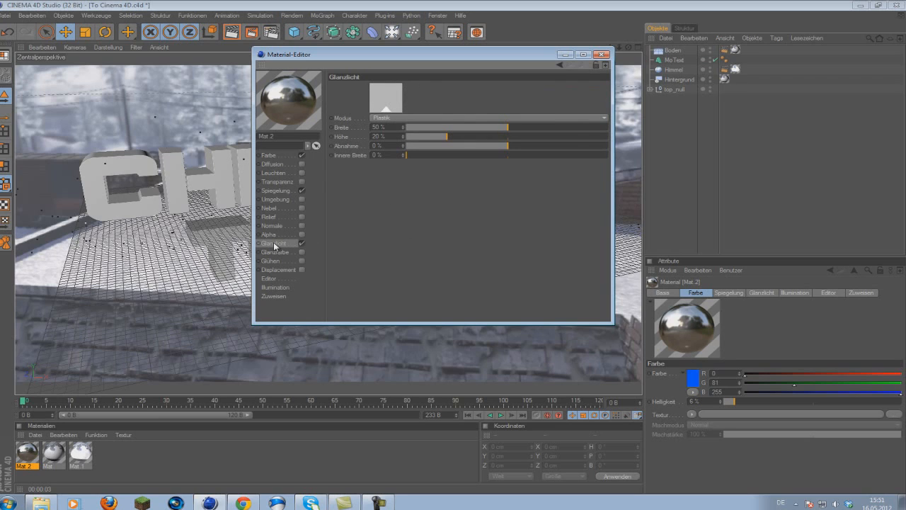
pyautogui.moveTo(513, 296)
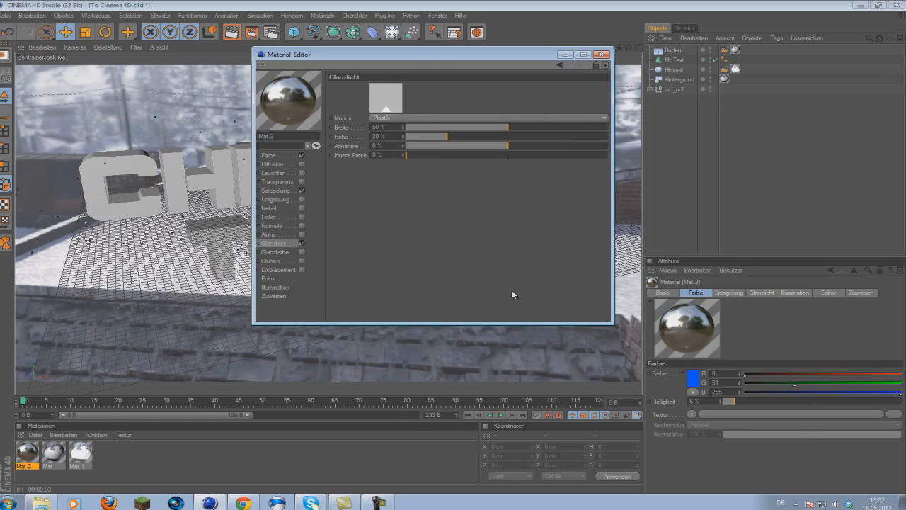
pyautogui.moveTo(413, 177)
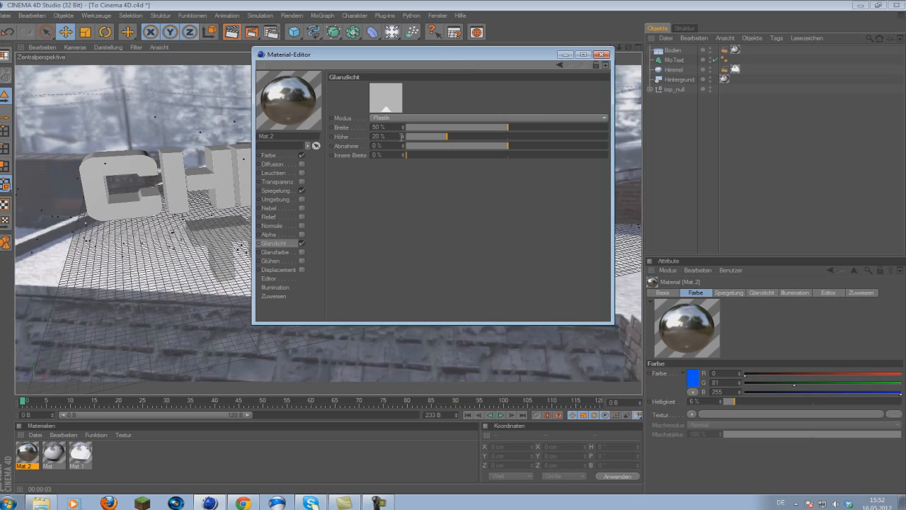
# Step: Set the Glanzlicht Breite and Innere Breite for a tall sharp highlight and close the editor
pyautogui.tripleClick(380, 128)
pyautogui.write('-34')
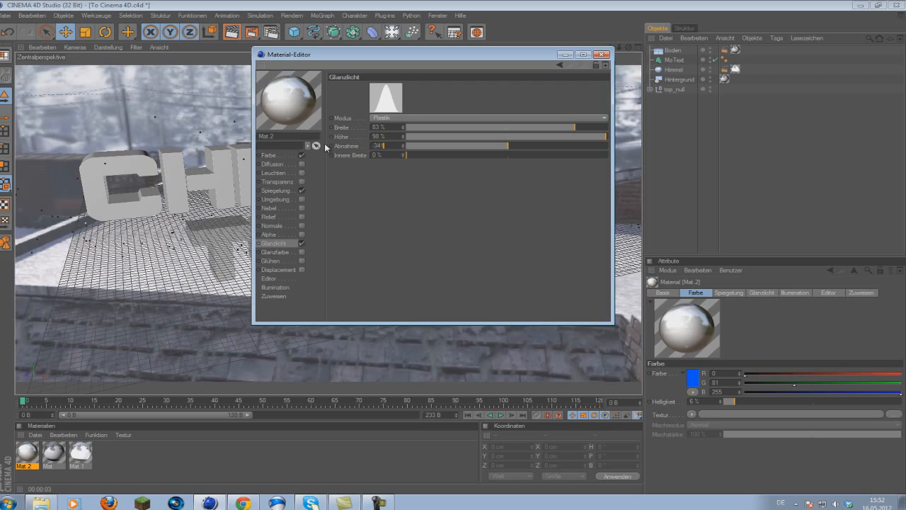
pyautogui.moveTo(391, 149)
pyautogui.write('3')
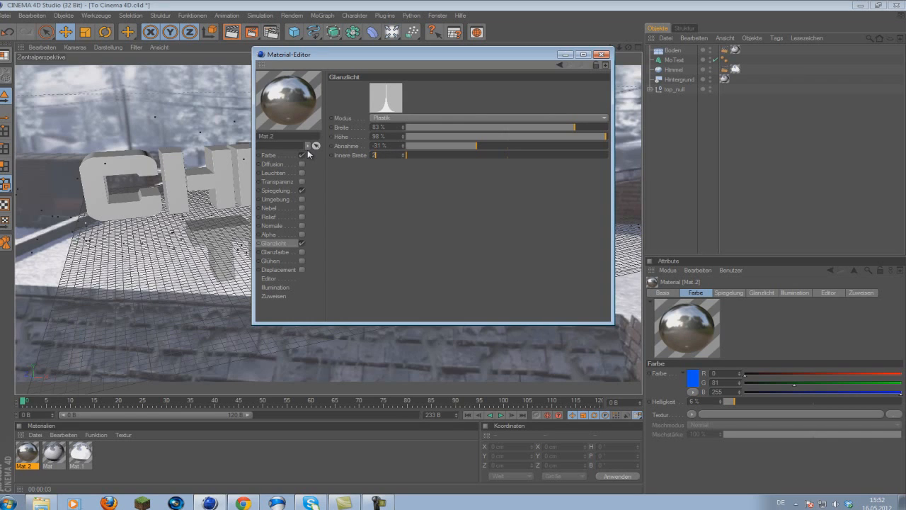
pyautogui.moveTo(408, 154); pyautogui.dragTo(431, 154)
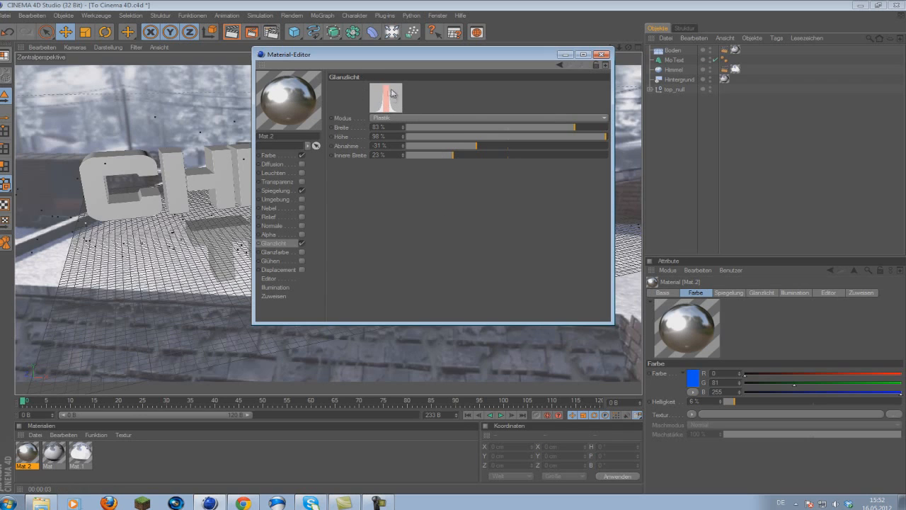
pyautogui.moveTo(297, 102)
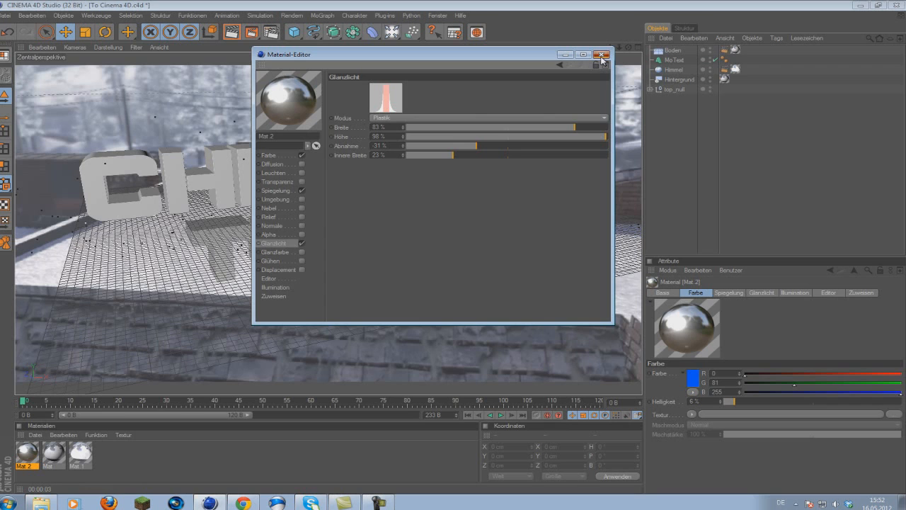
pyautogui.click(602, 54)
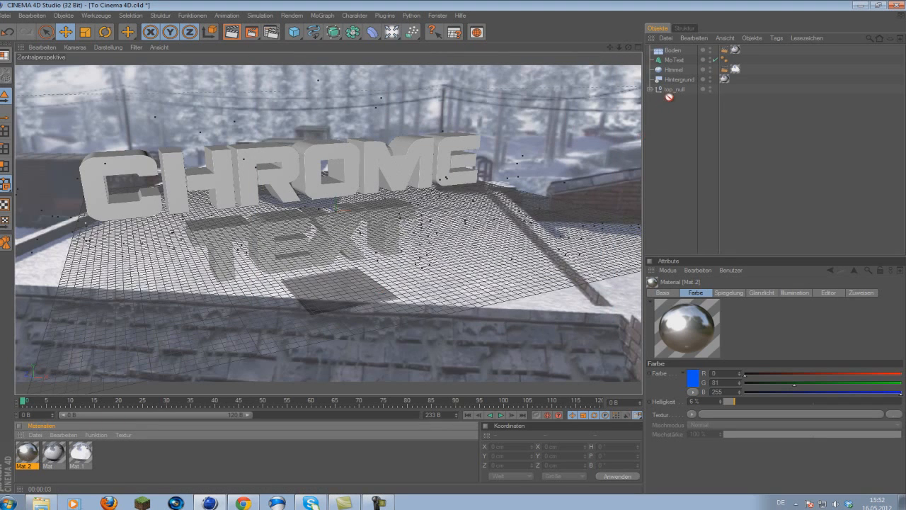
# Step: Set the chrome texture tag on the text to Kugel-Mapping projection
pyautogui.click(735, 59)
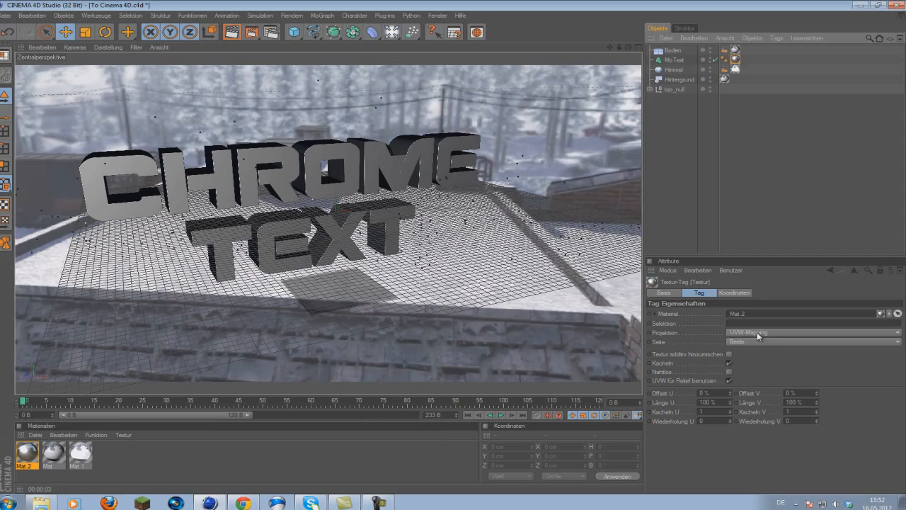
pyautogui.click(813, 331)
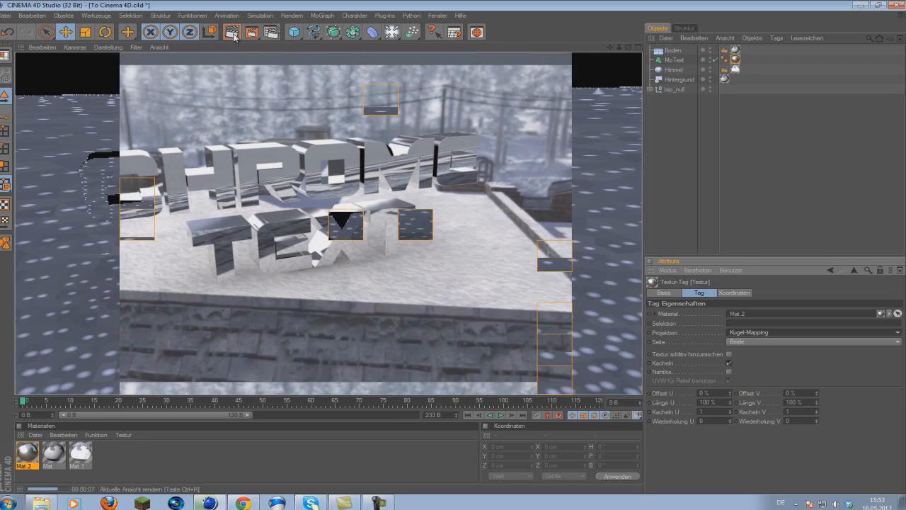
# Step: Deselect in the Object Manager to clear the test render from the viewport
pyautogui.click(232, 31)
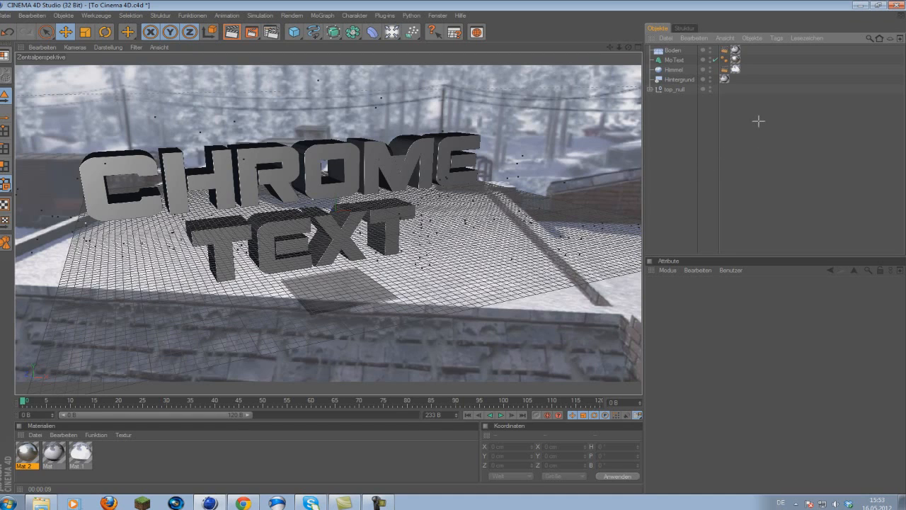
pyautogui.moveTo(771, 126)
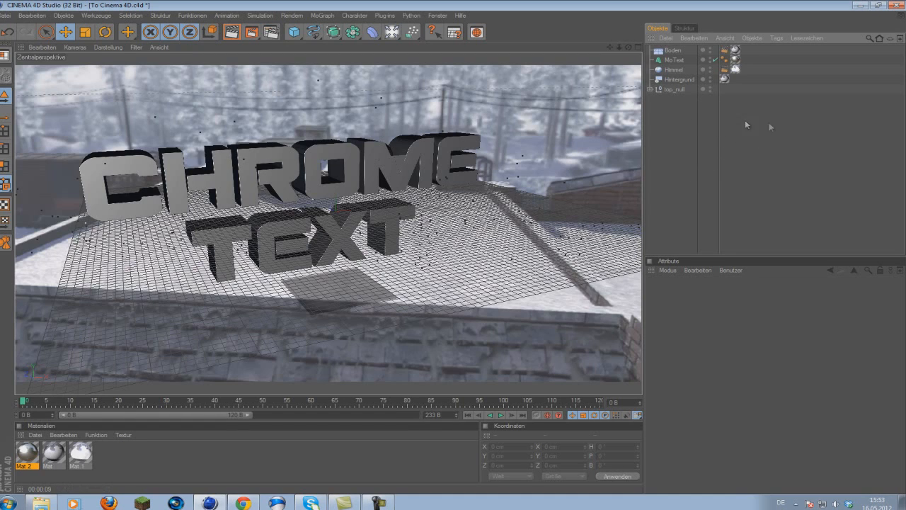